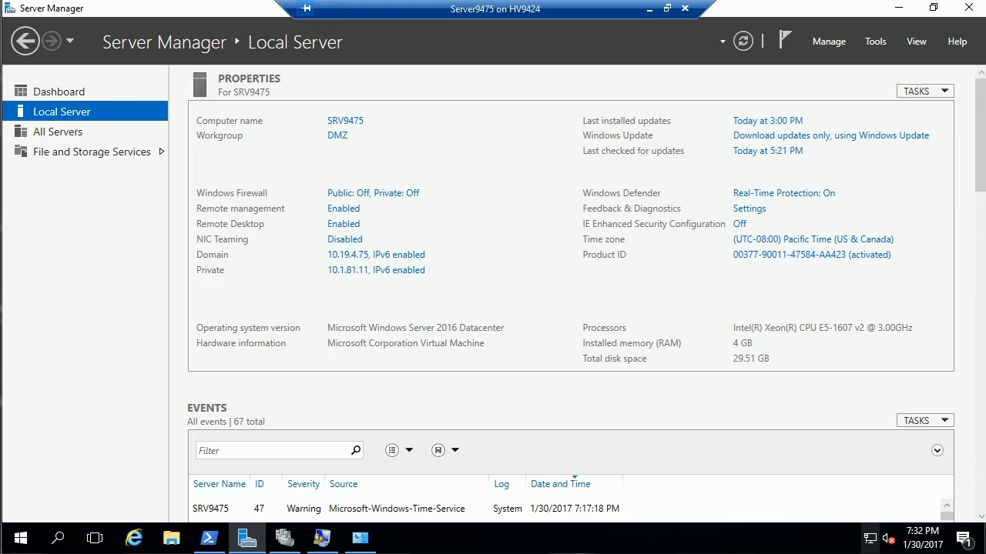
mouse_move(324, 209)
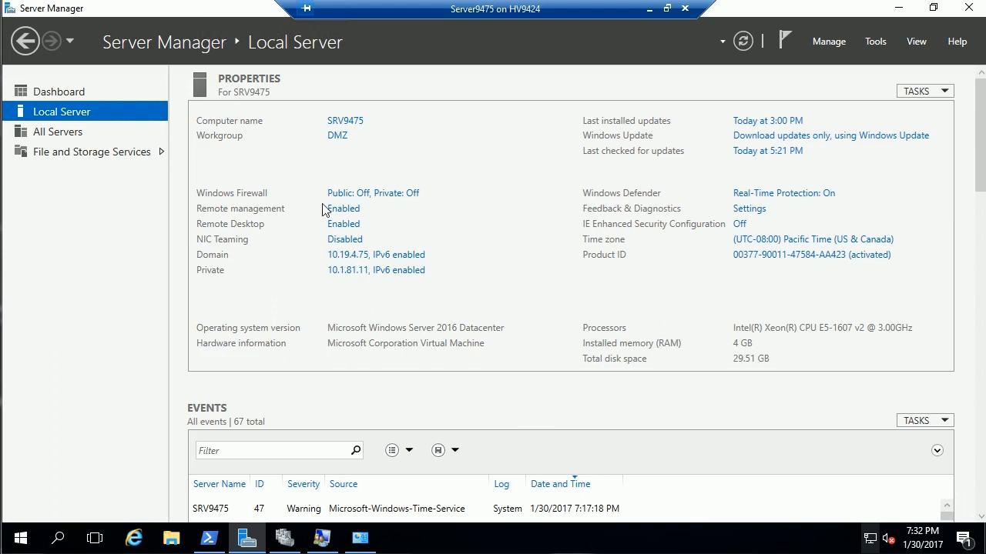
mouse_move(336, 149)
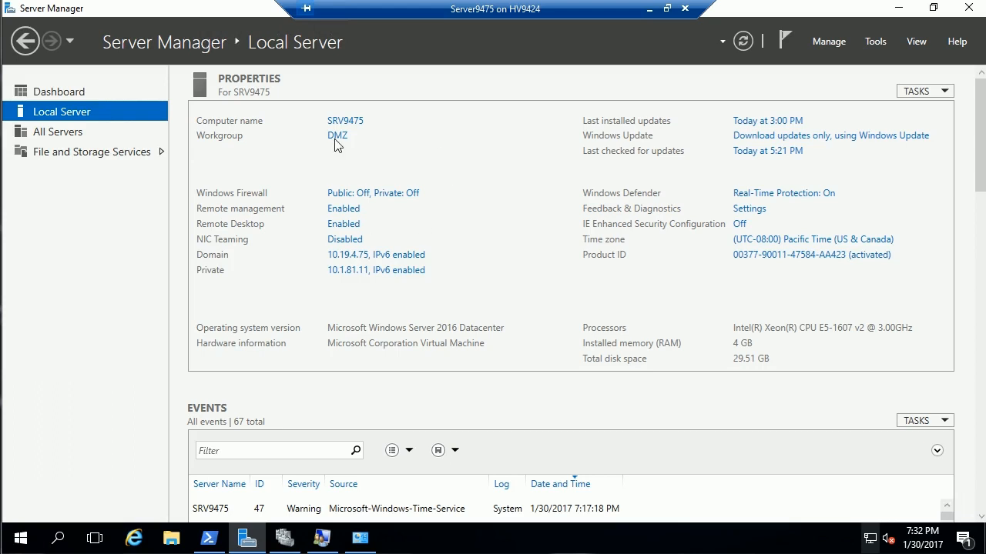
mouse_move(518, 336)
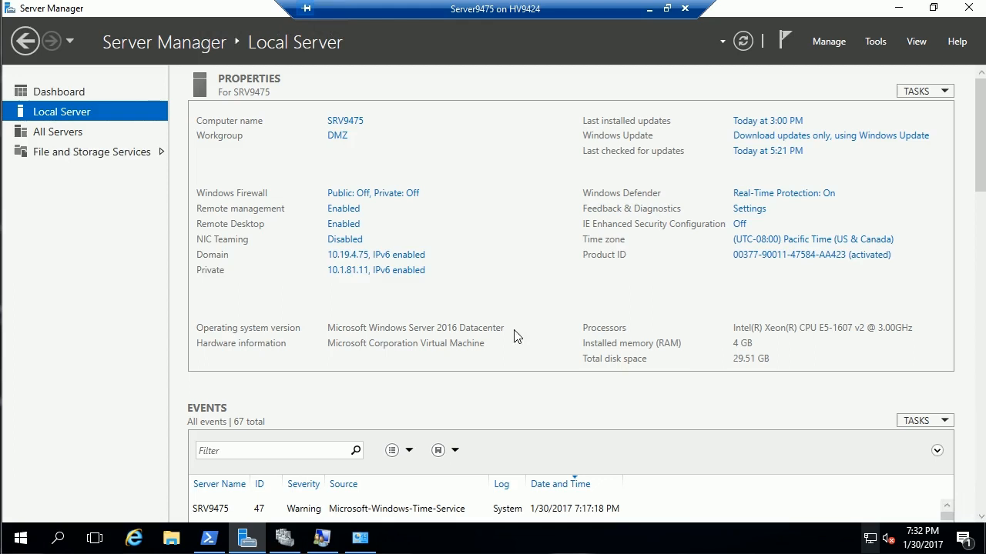
mouse_move(438, 470)
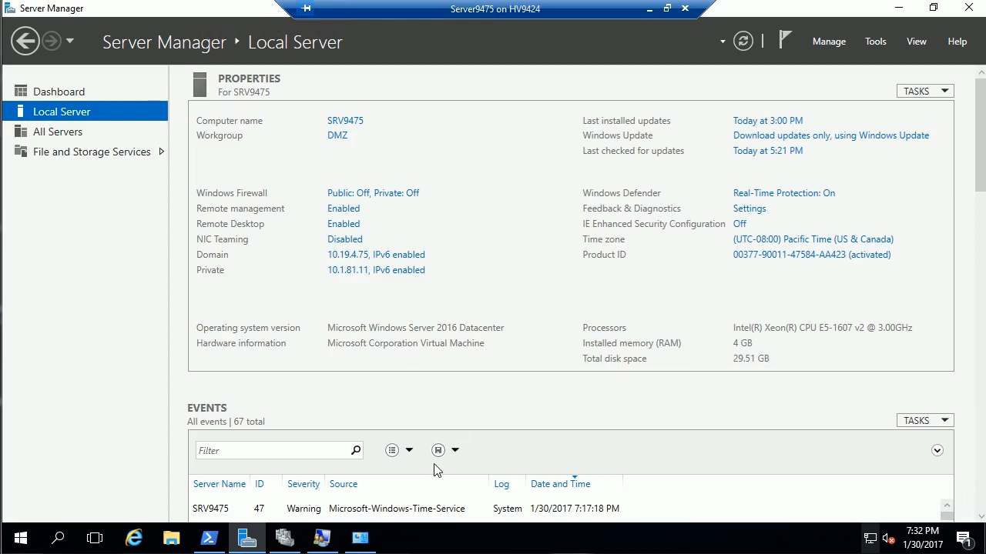
mouse_move(362, 536)
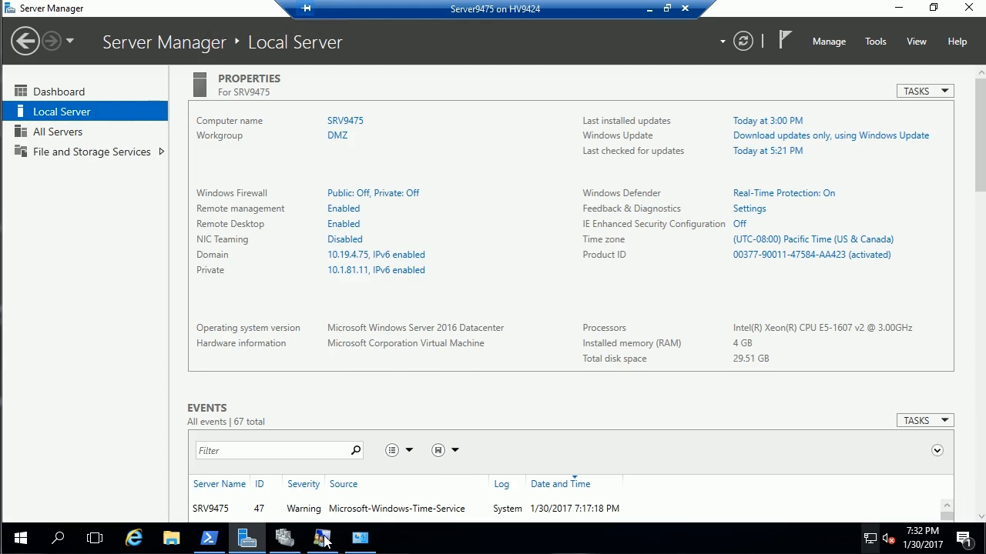
Step: Review the local user account's group memberships and the Administrator account, then return to PowerShell
left_click(321, 537)
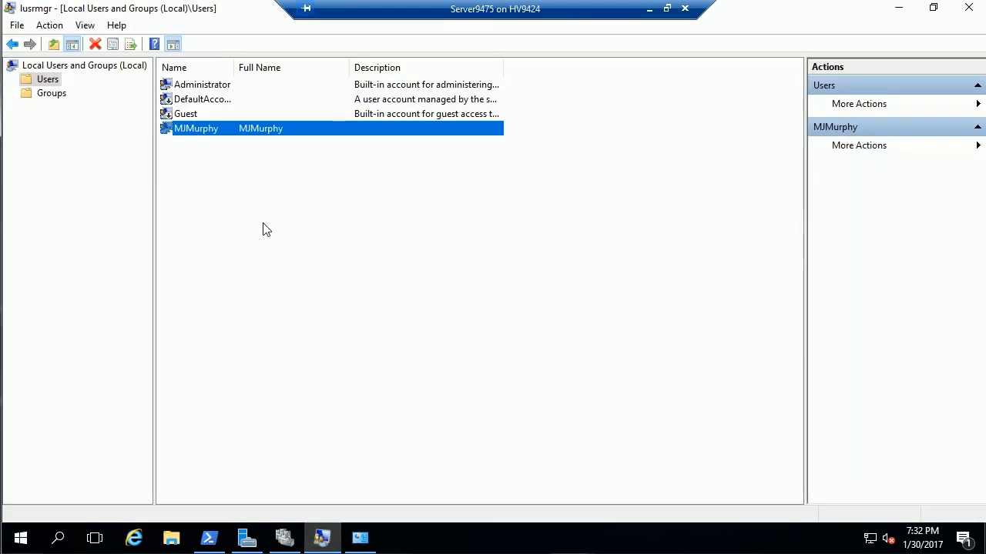
mouse_move(302, 228)
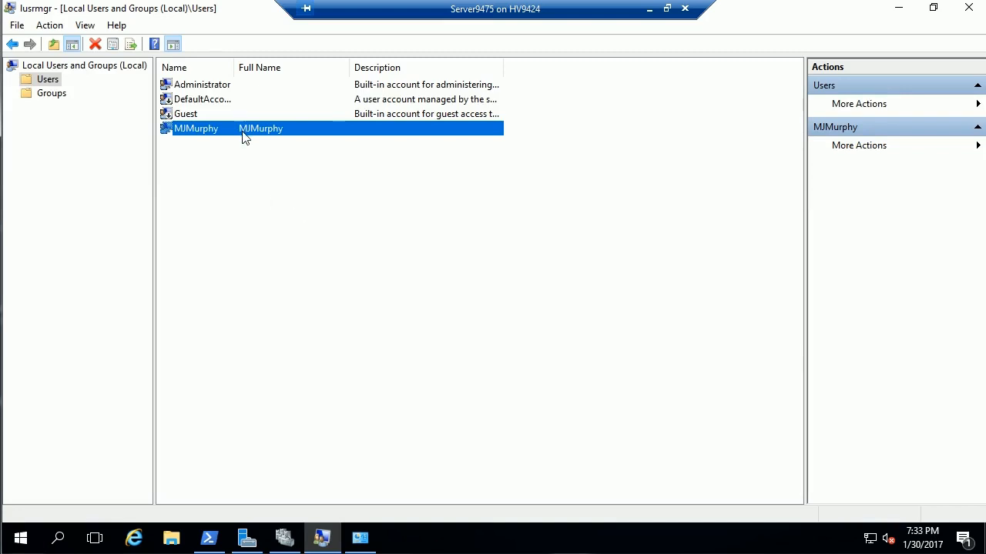
double_click(194, 128)
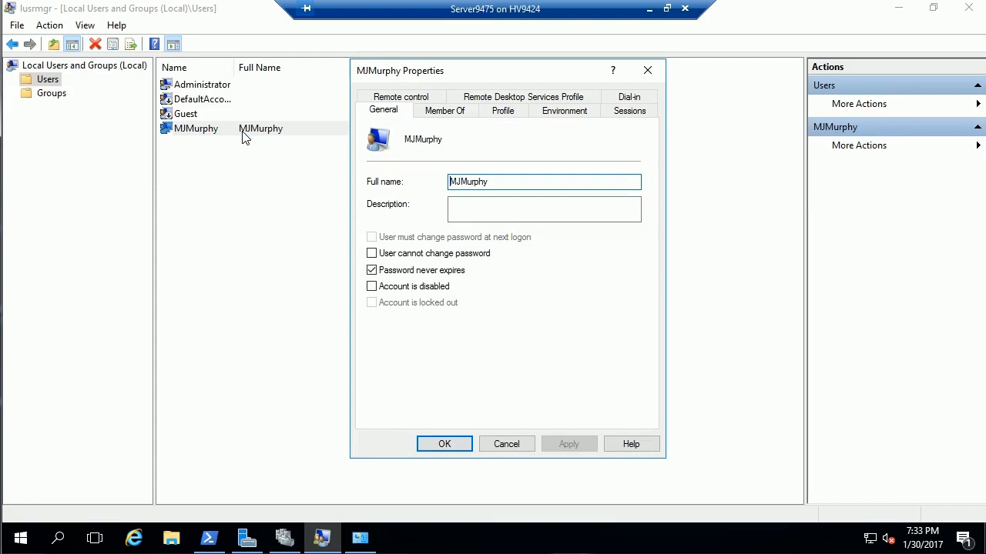
left_click(443, 111)
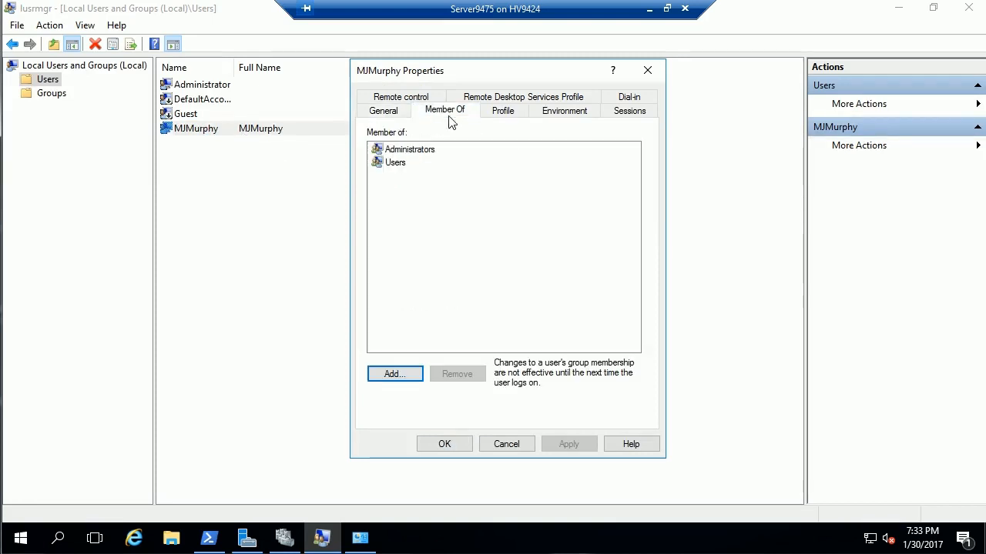
mouse_move(432, 163)
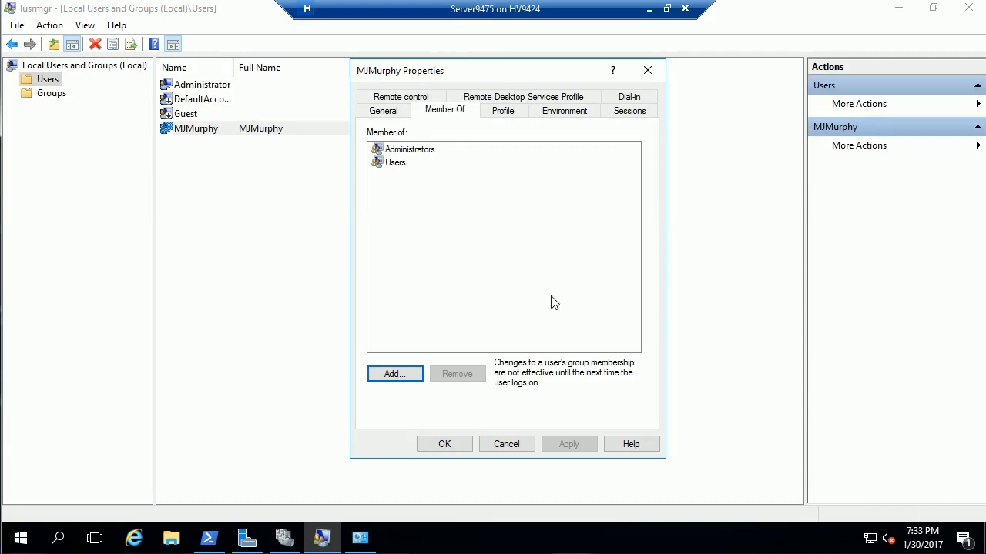
left_click(506, 444)
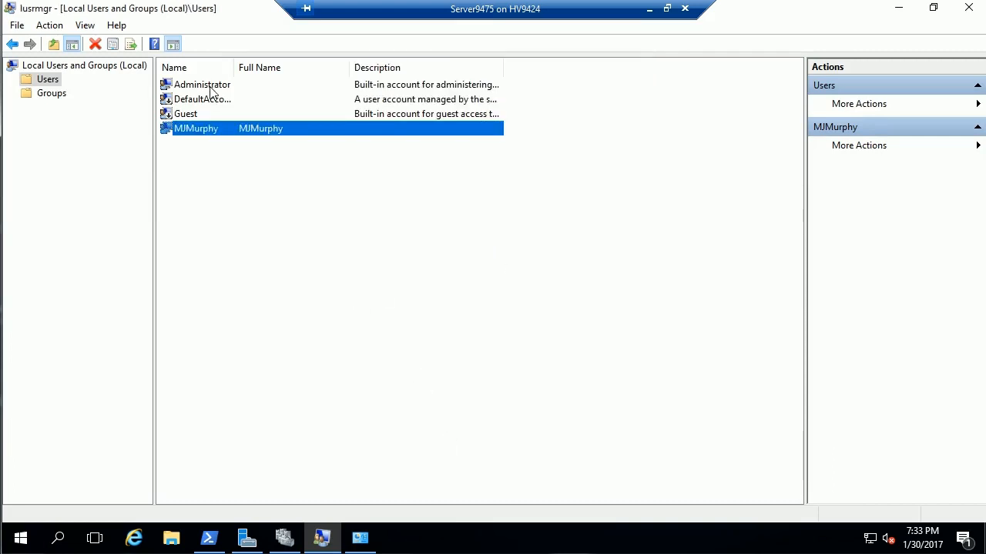
left_click(202, 83)
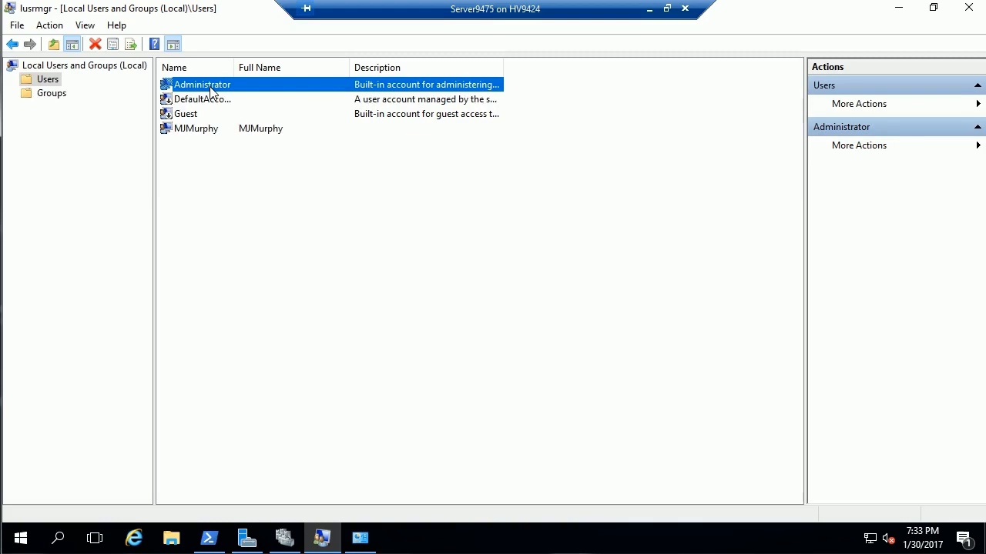
left_click(196, 130)
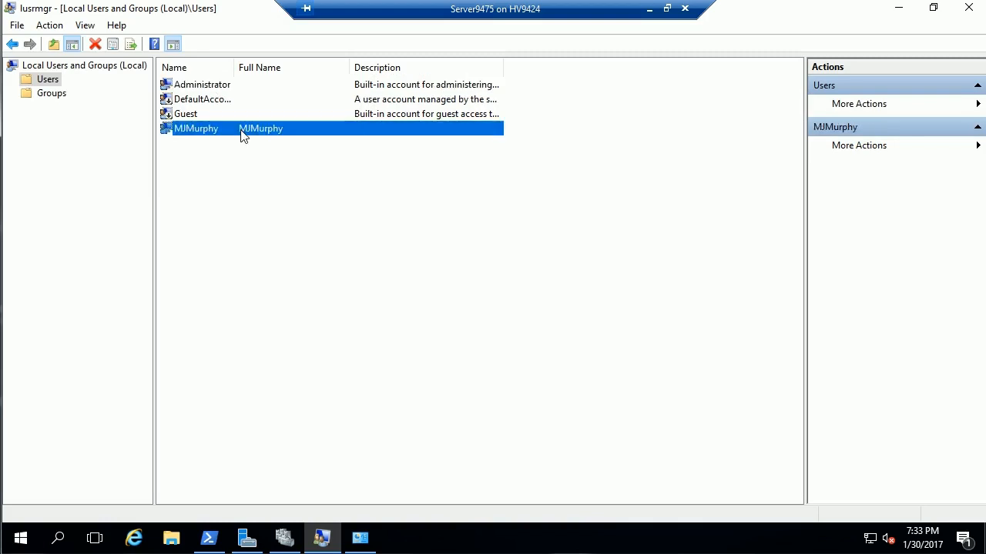
mouse_move(339, 465)
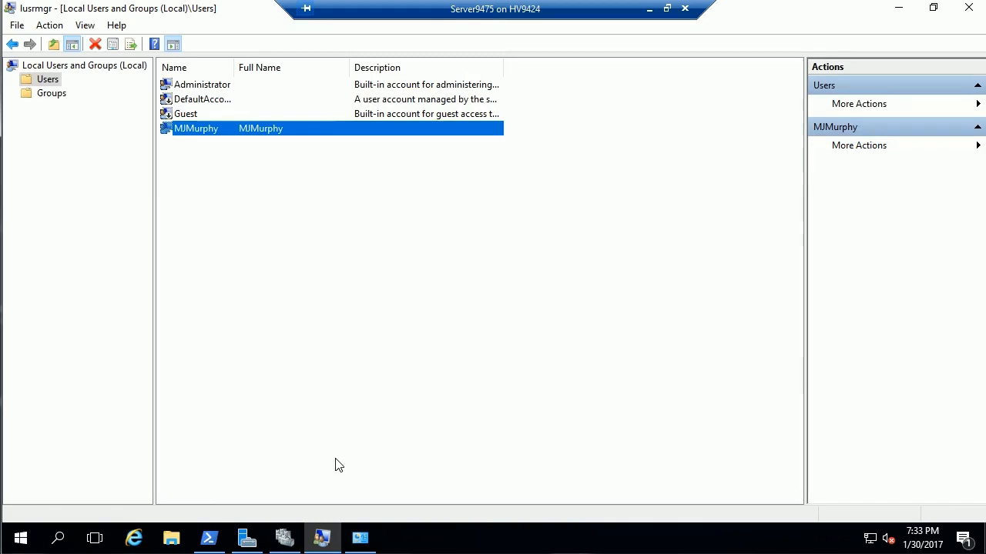
mouse_move(336, 475)
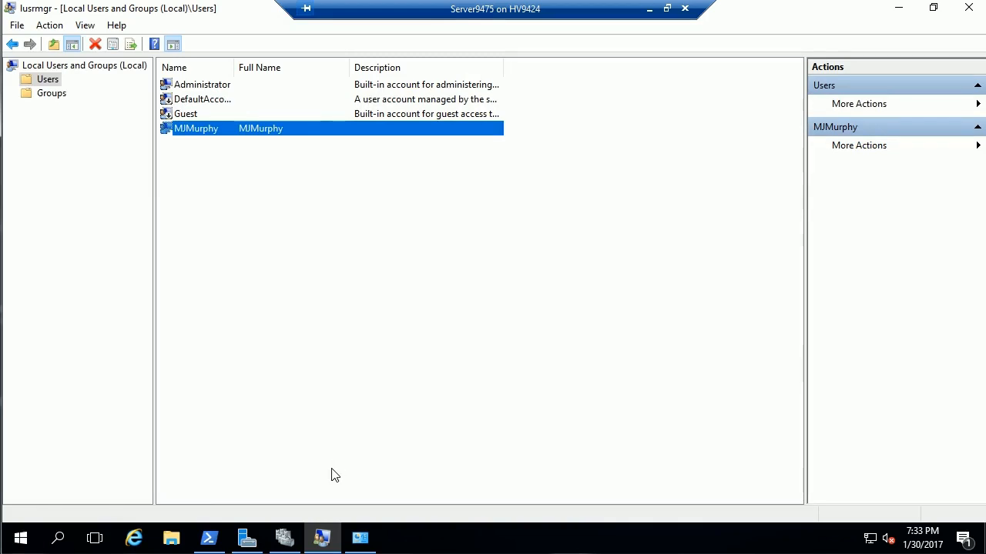
left_click(210, 538)
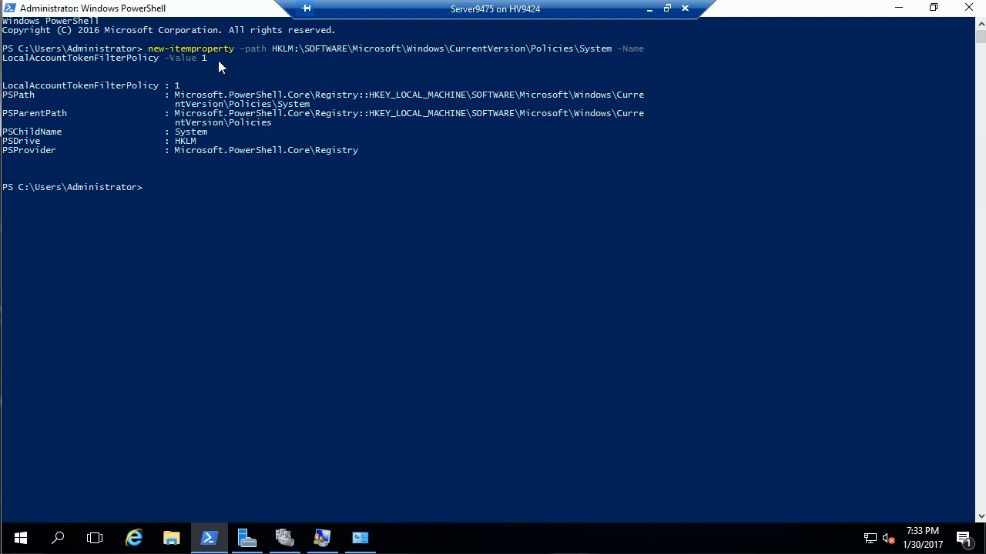
mouse_move(254, 62)
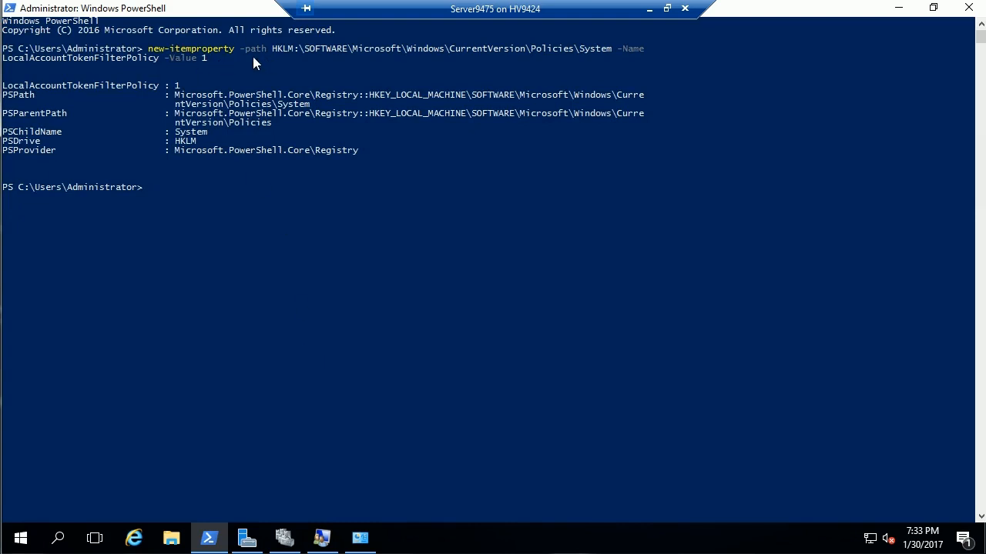
mouse_move(406, 63)
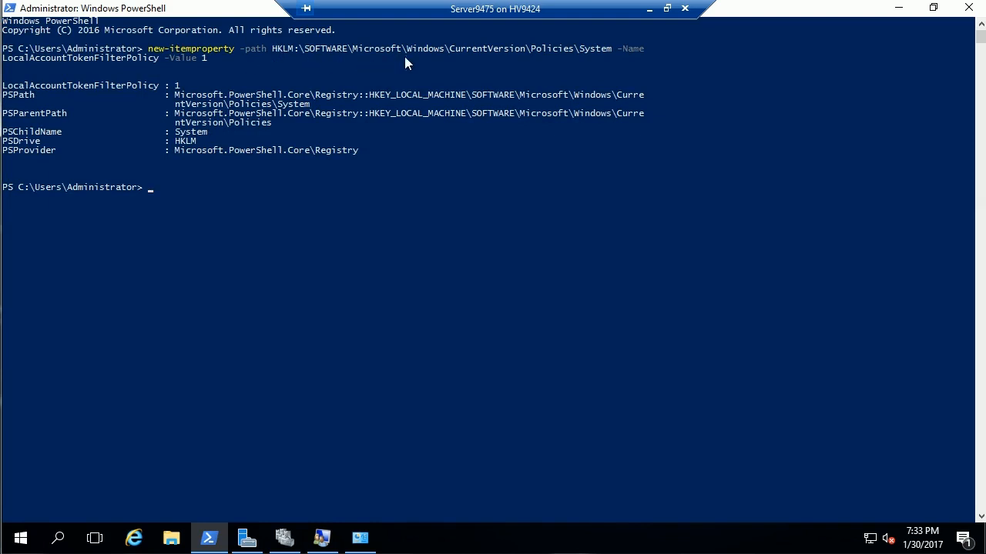
mouse_move(570, 66)
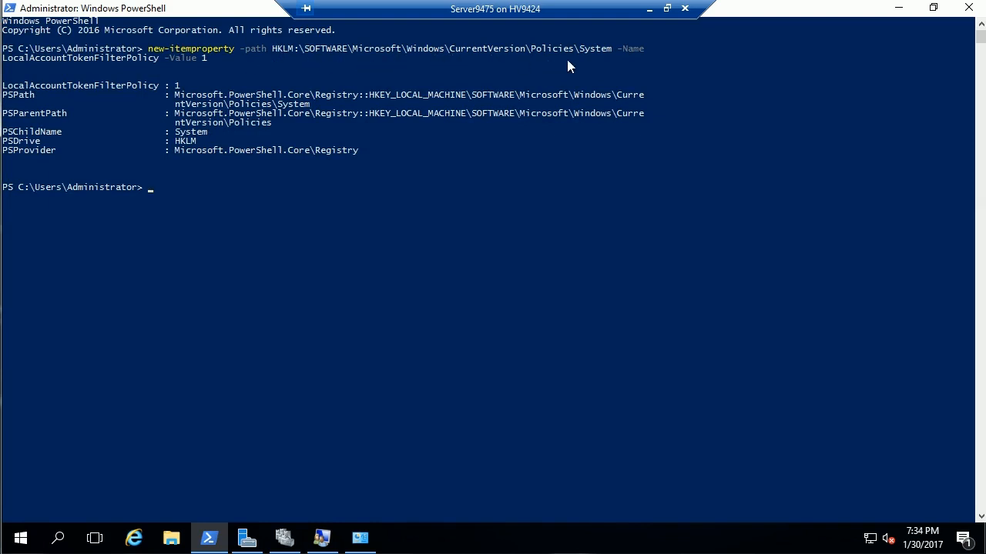
mouse_move(520, 81)
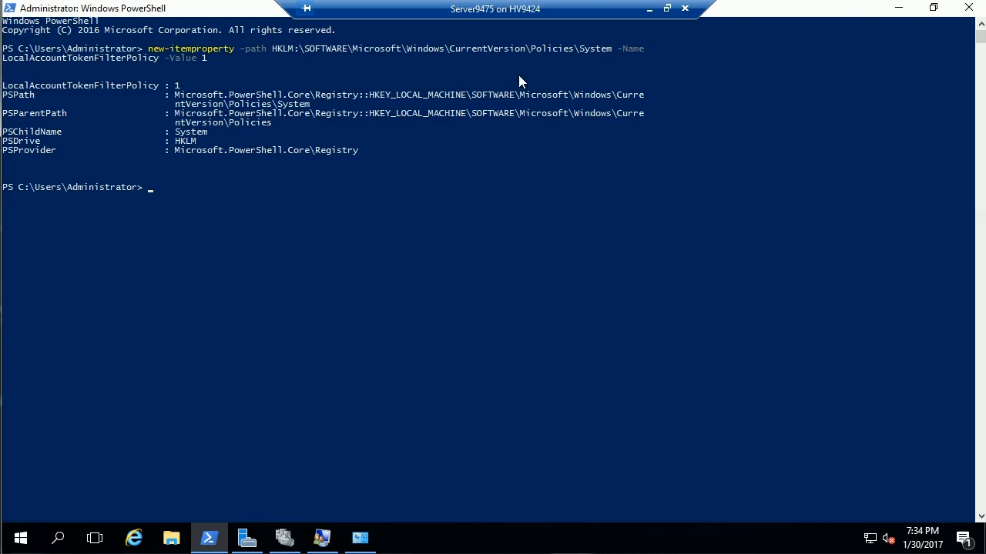
mouse_move(523, 65)
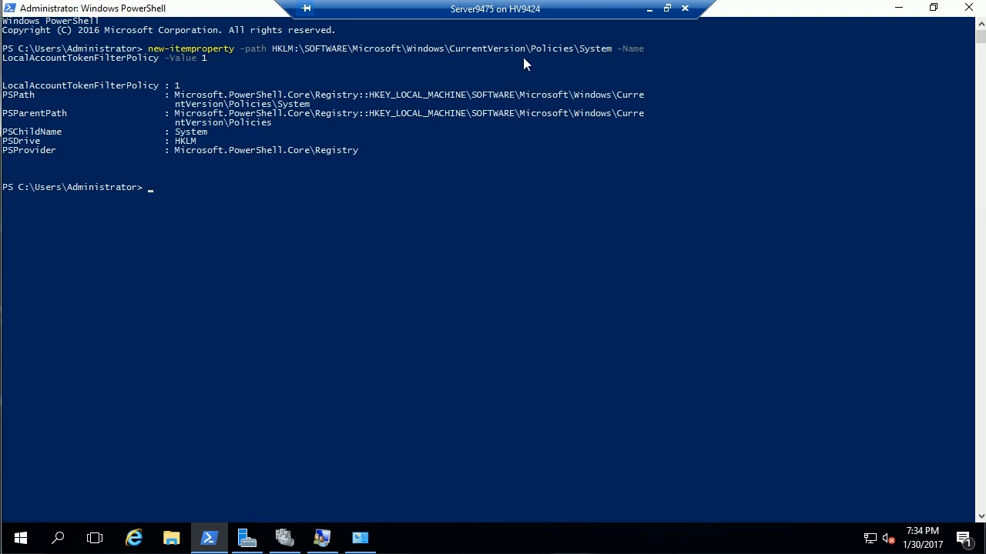
mouse_move(637, 64)
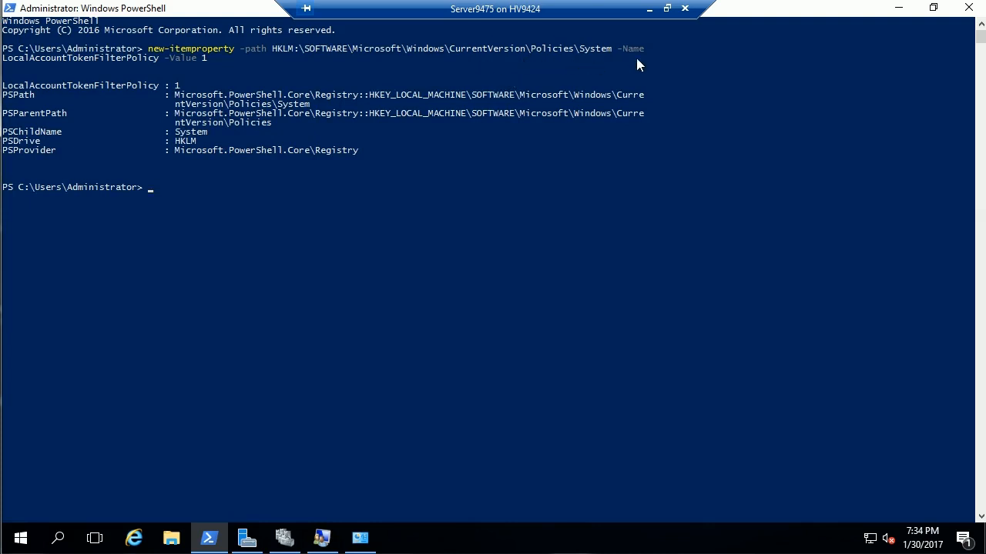
mouse_move(105, 80)
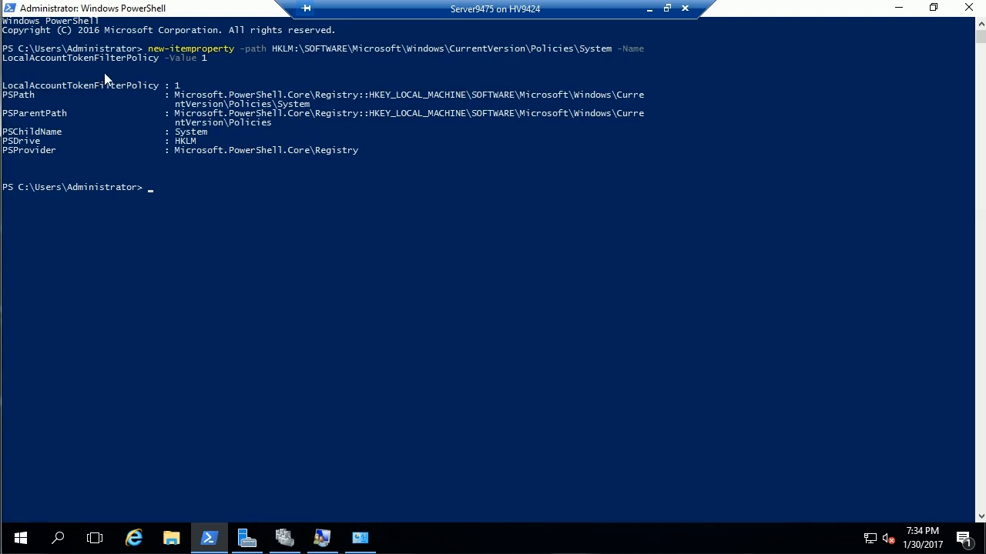
mouse_move(203, 74)
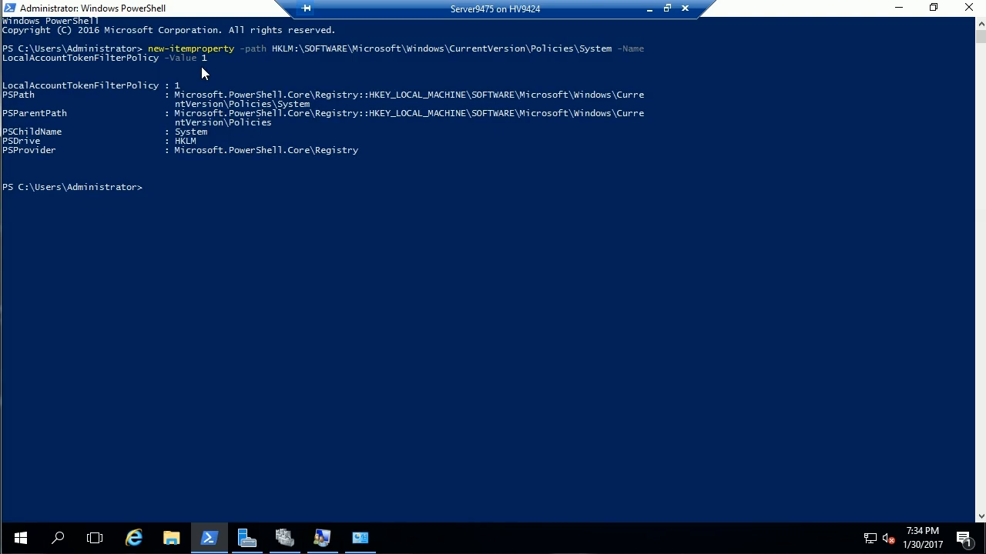
mouse_move(256, 310)
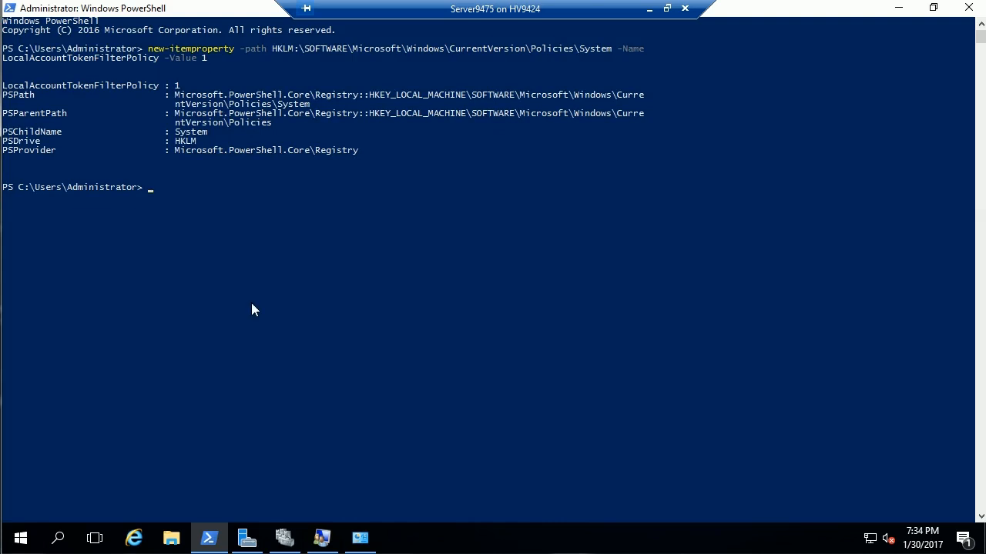
mouse_move(291, 342)
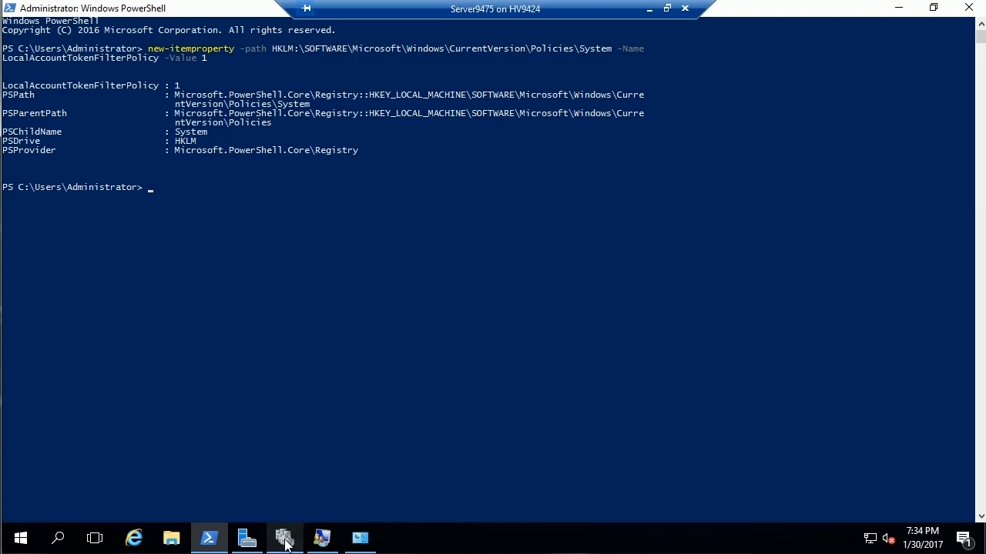
Step: Review the Domain adapter's advanced TCP/IP and DNS settings and confirm its IPv4 address 10.19.4.75
left_click(283, 537)
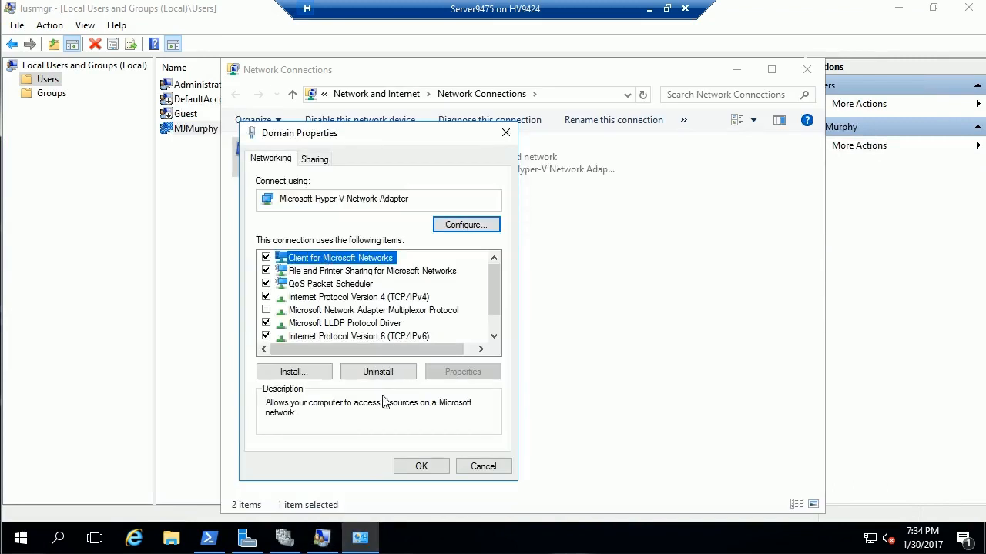
left_click(359, 296)
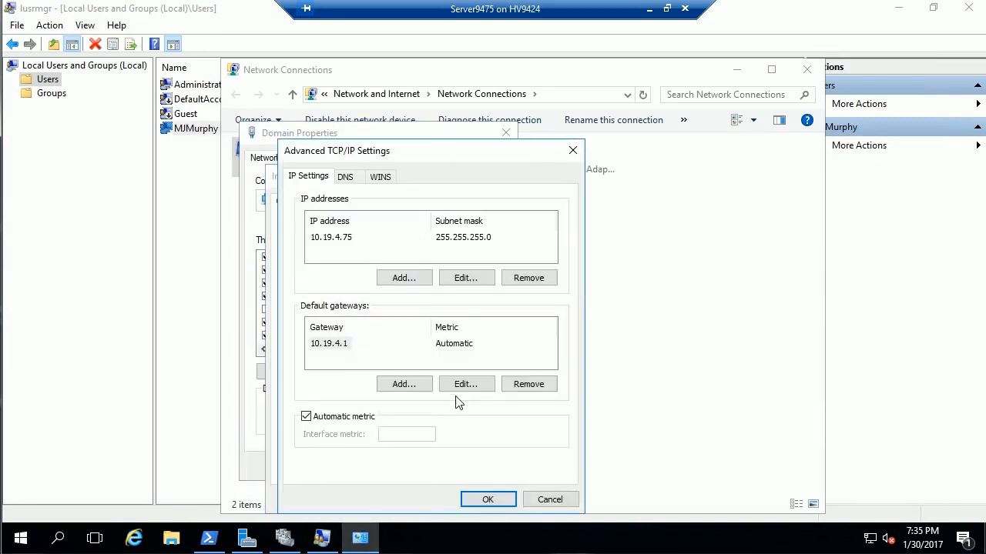
left_click(345, 175)
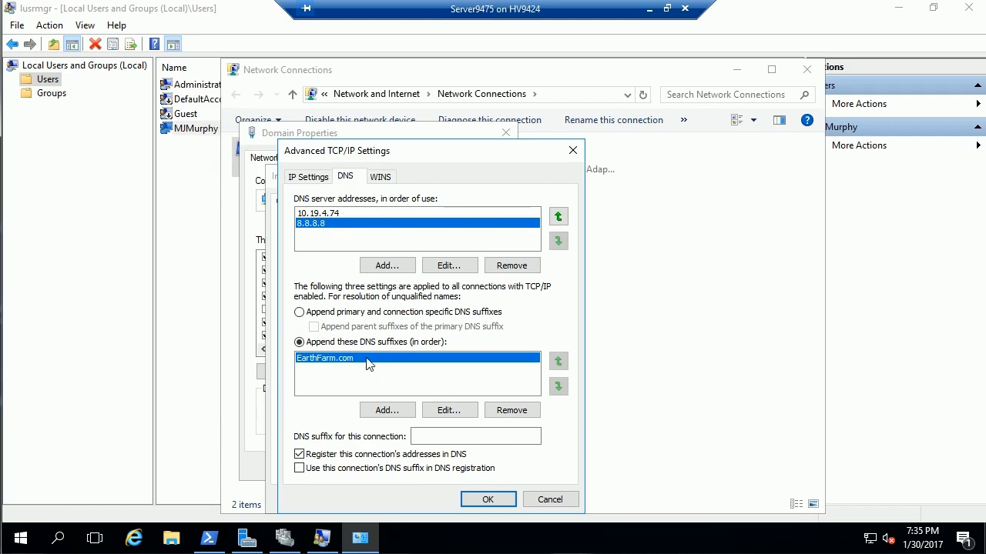
left_click(487, 500)
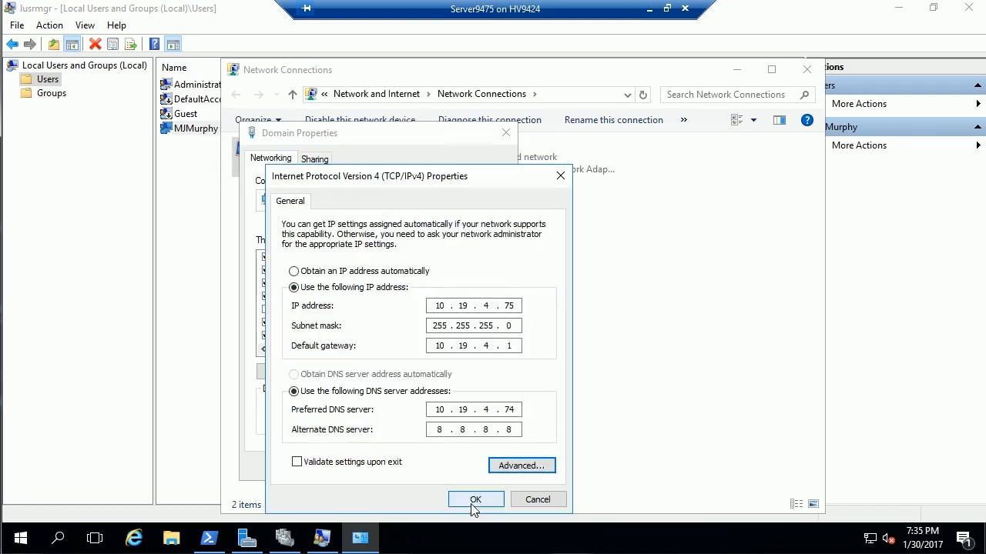
left_click(474, 499)
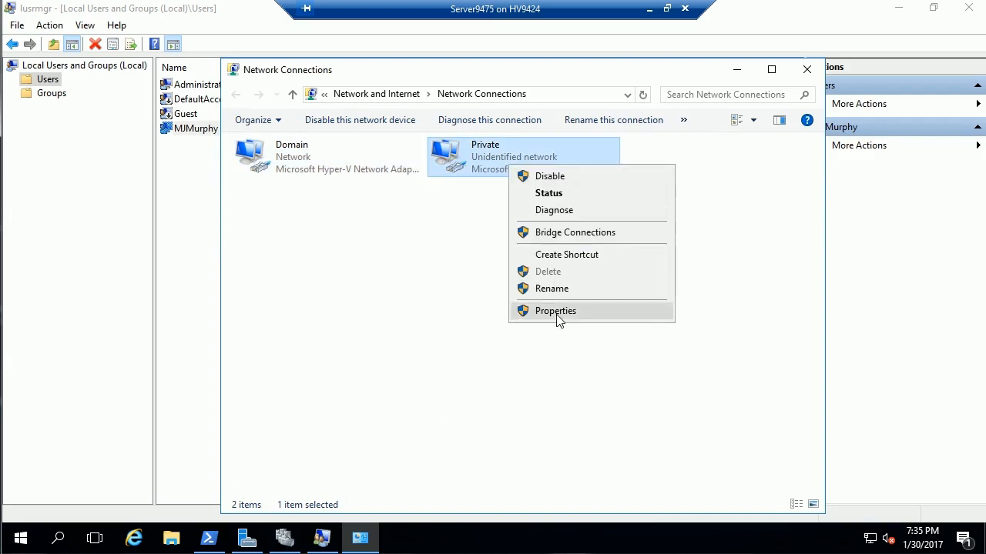
Step: Apply the Private adapter's address 10.1.81.11, gateway 10.1.81.1, DNS 8.8.8.8, accepting the multiple-gateway warning
left_click(555, 311)
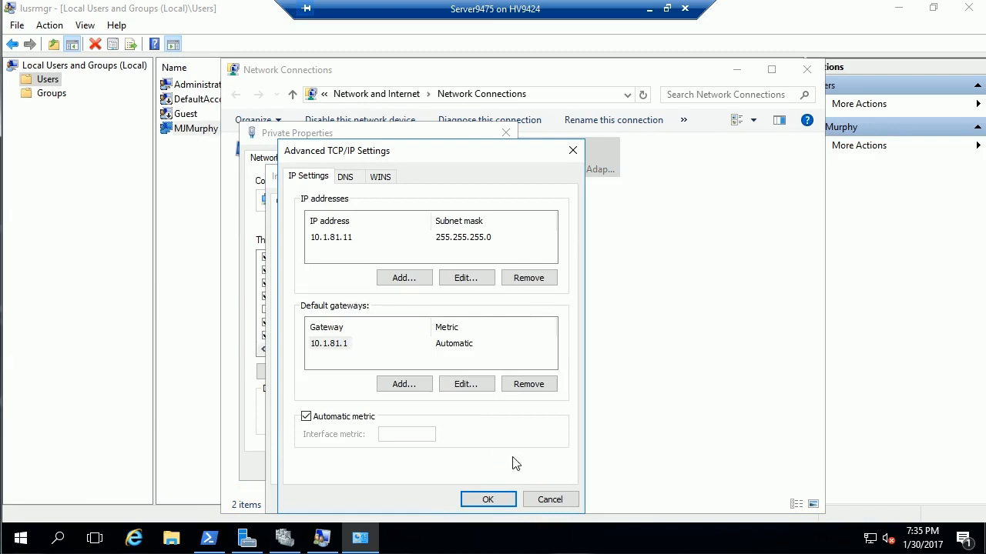
left_click(345, 176)
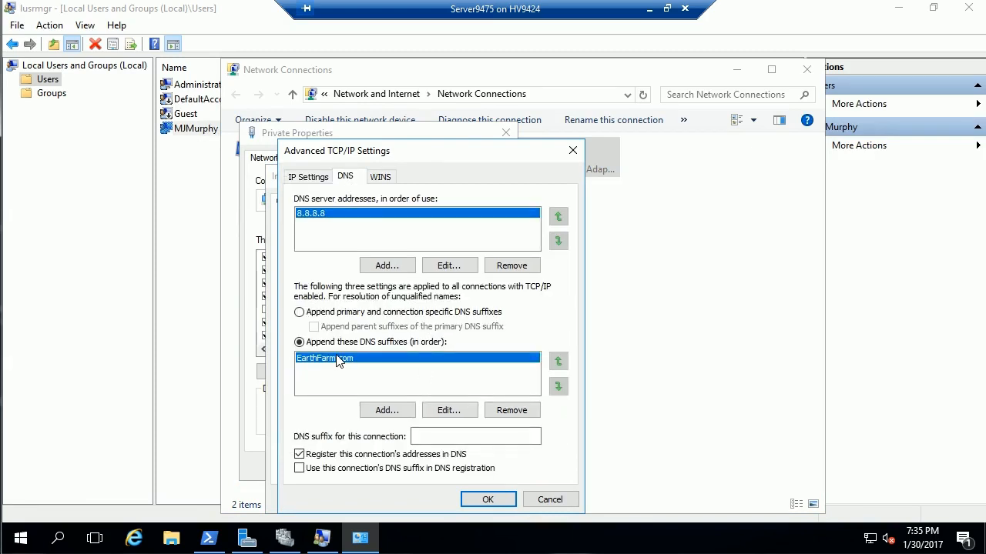
left_click(487, 499)
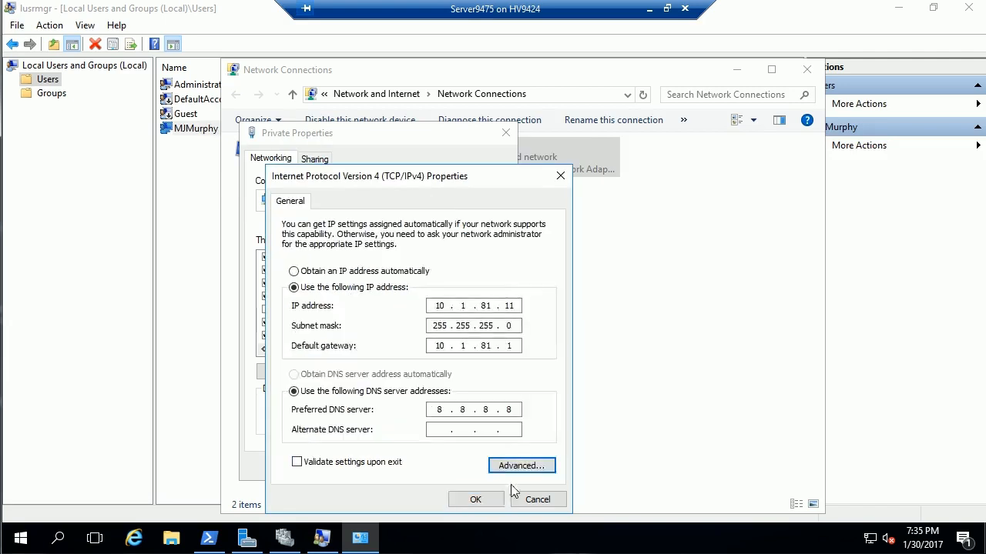
left_click(474, 499)
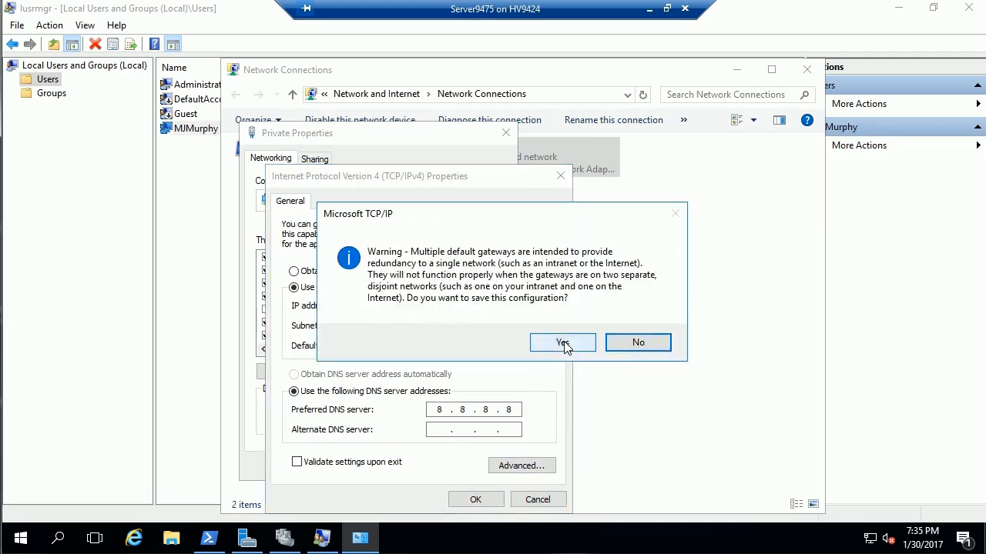
left_click(562, 342)
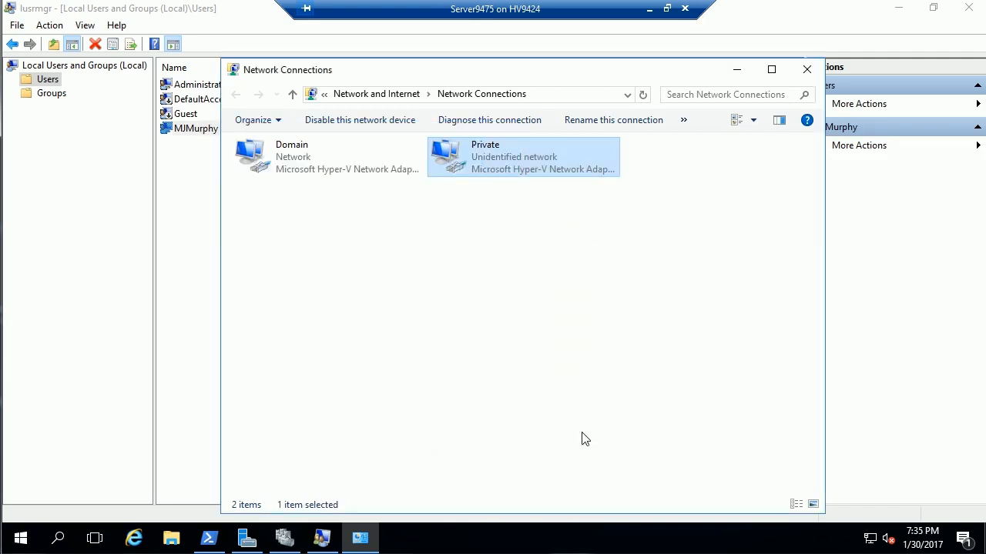
left_click(807, 70)
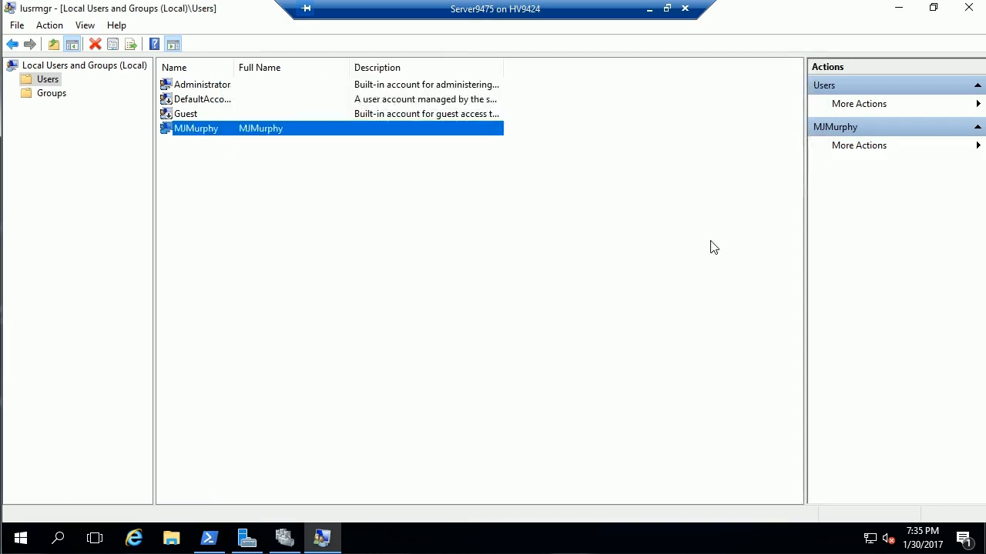
mouse_move(567, 348)
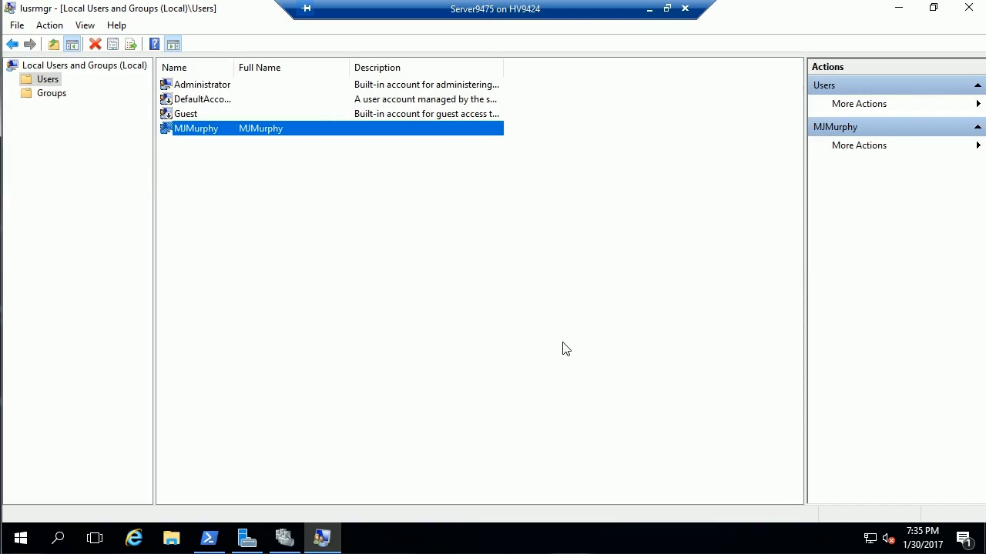
mouse_move(650, 128)
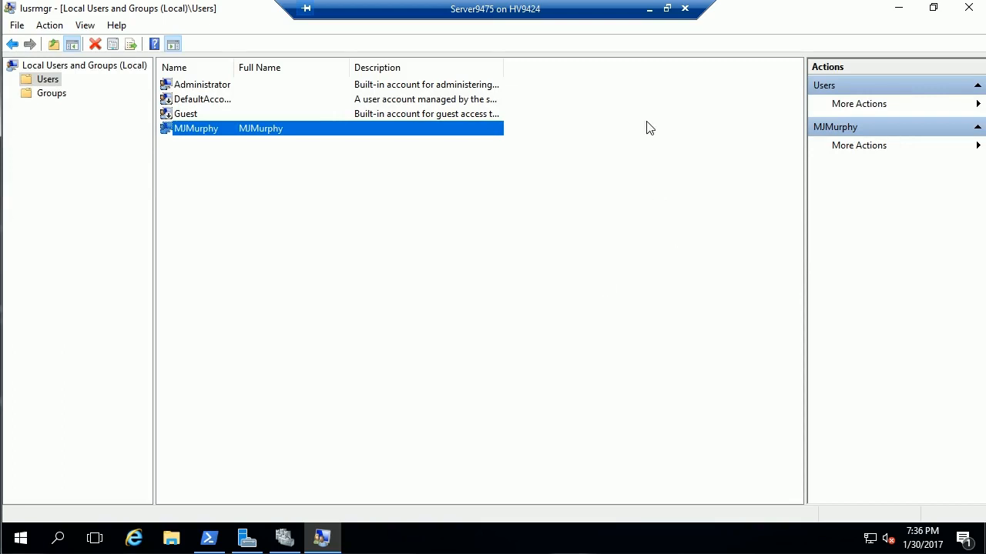
Step: Leave the Server9475 session and bring up the Server9476 virtual machine's console
left_click(208, 538)
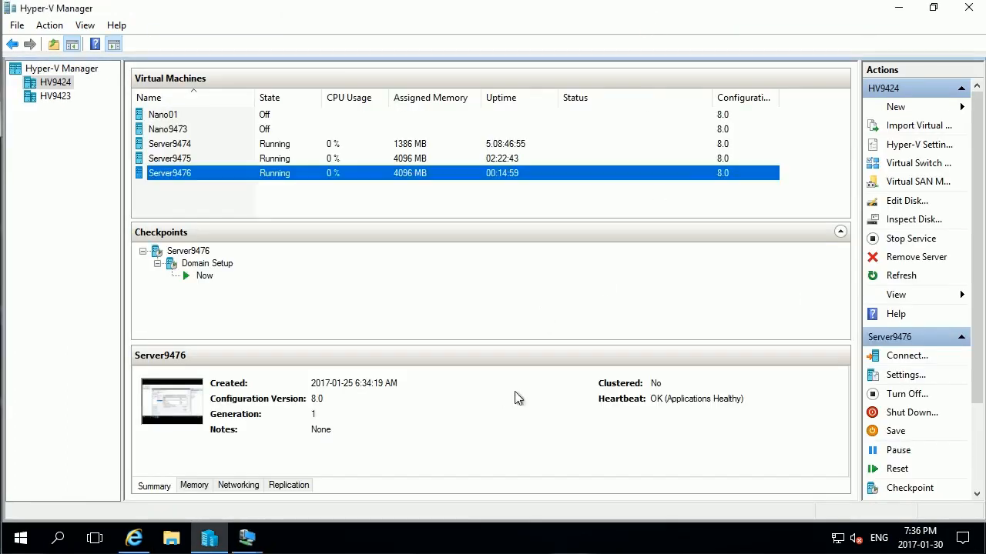
mouse_move(247, 538)
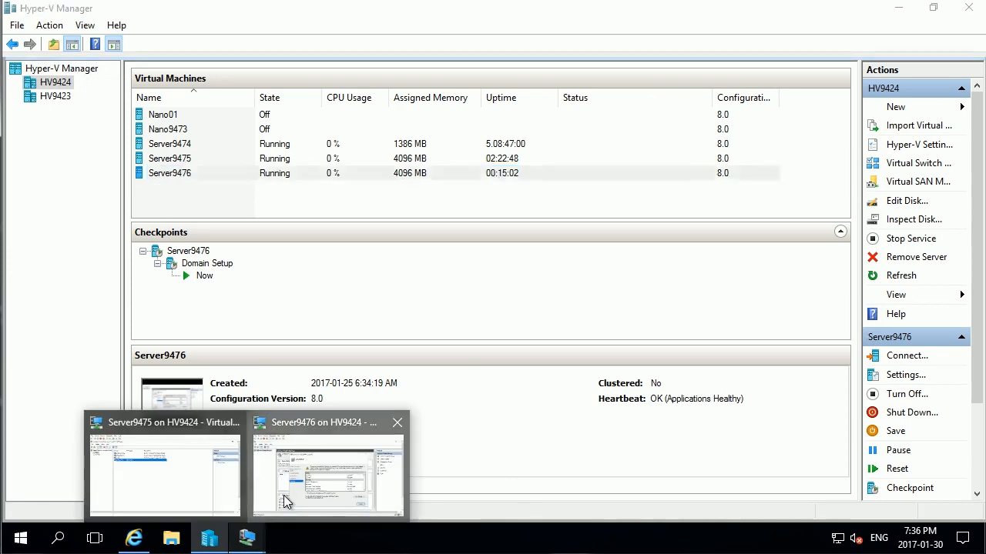
left_click(326, 478)
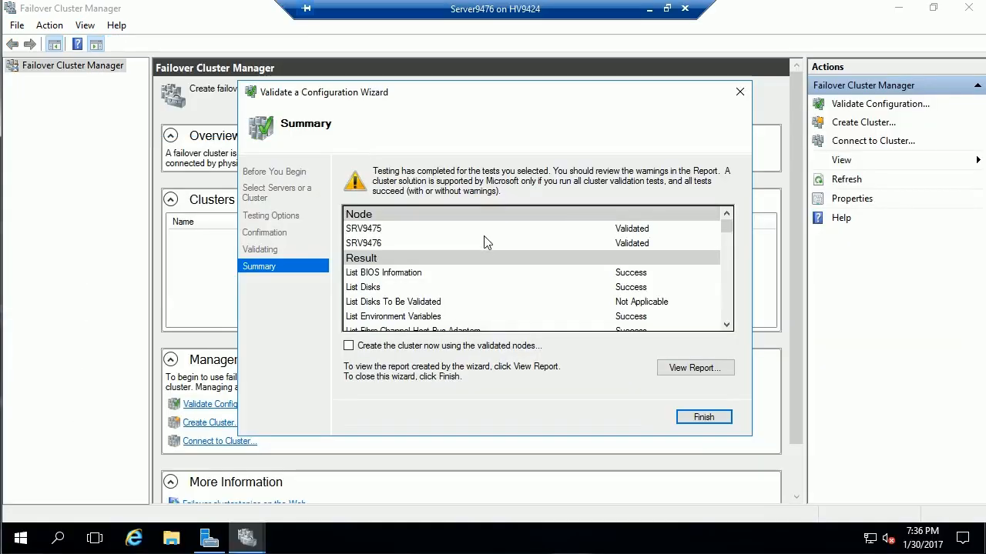
mouse_move(485, 234)
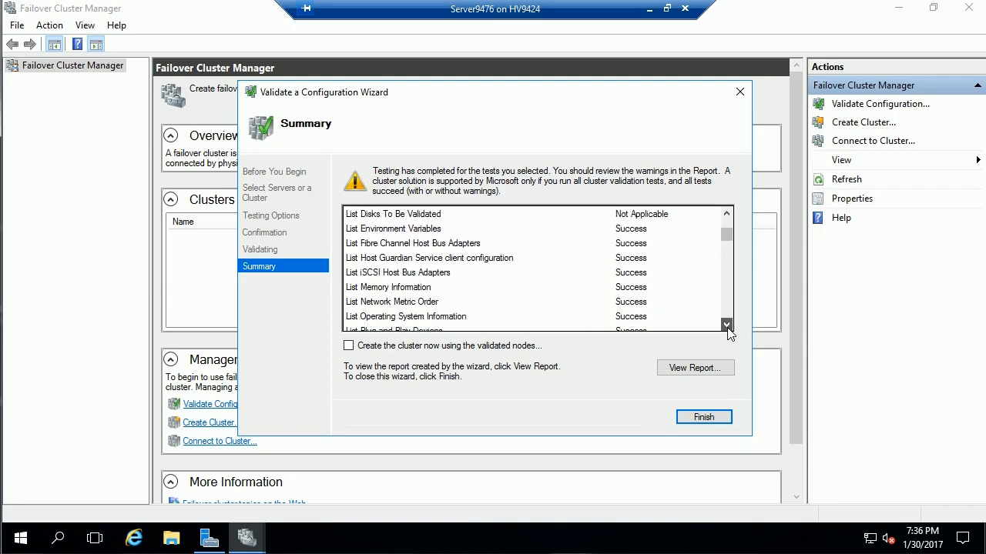
left_click(727, 323)
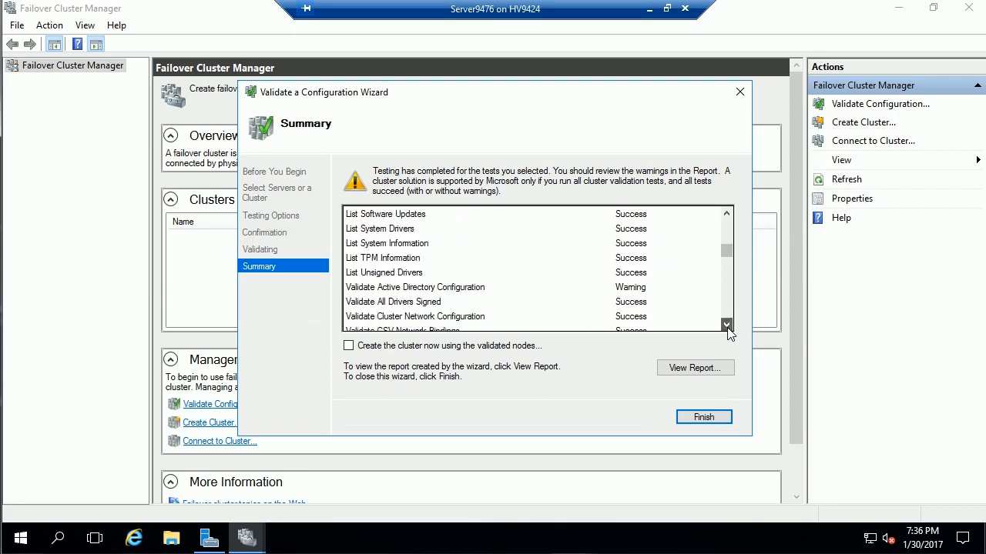
left_click(727, 323)
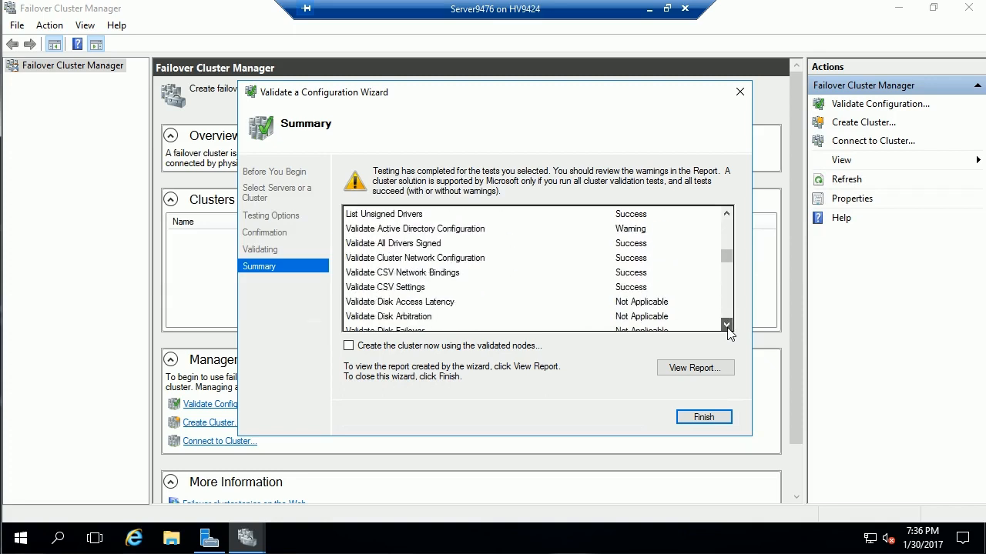
left_click(727, 323)
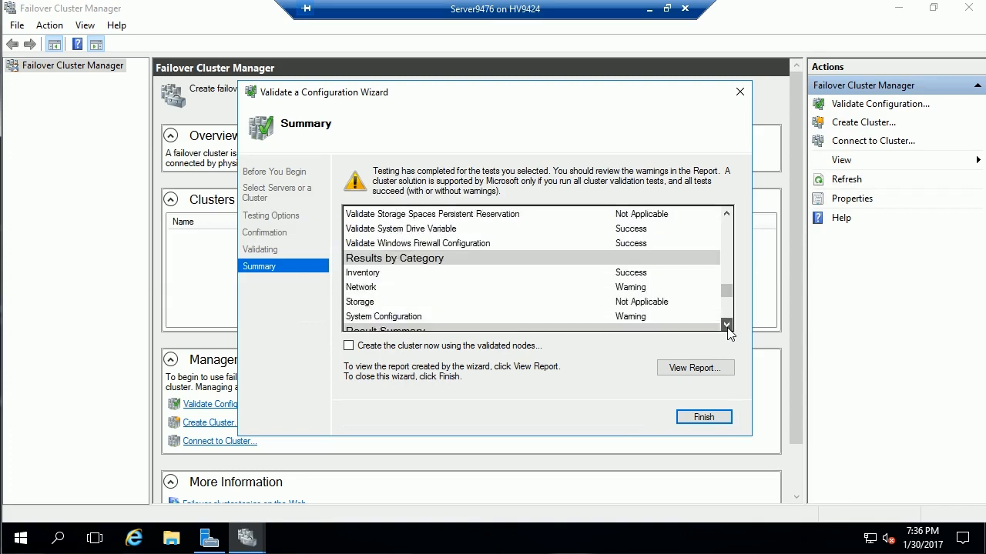
left_click(727, 324)
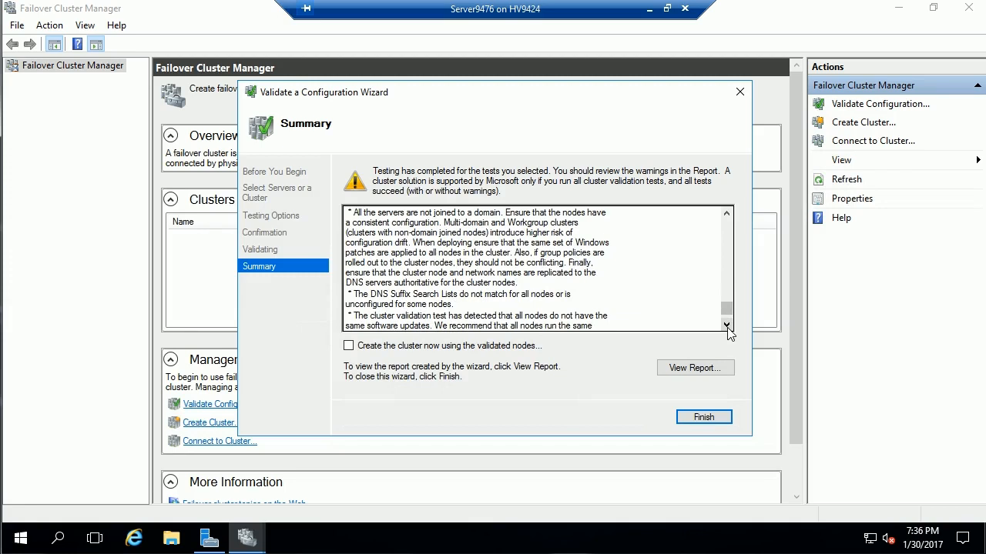
left_click(727, 324)
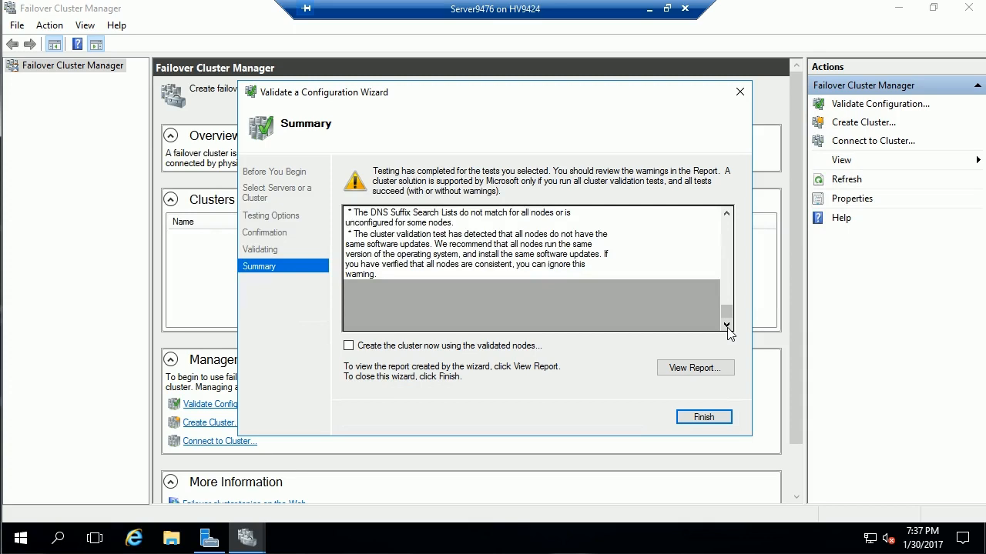
Step: Enable 'Create the cluster now using the validated nodes' and finish validation
left_click(349, 345)
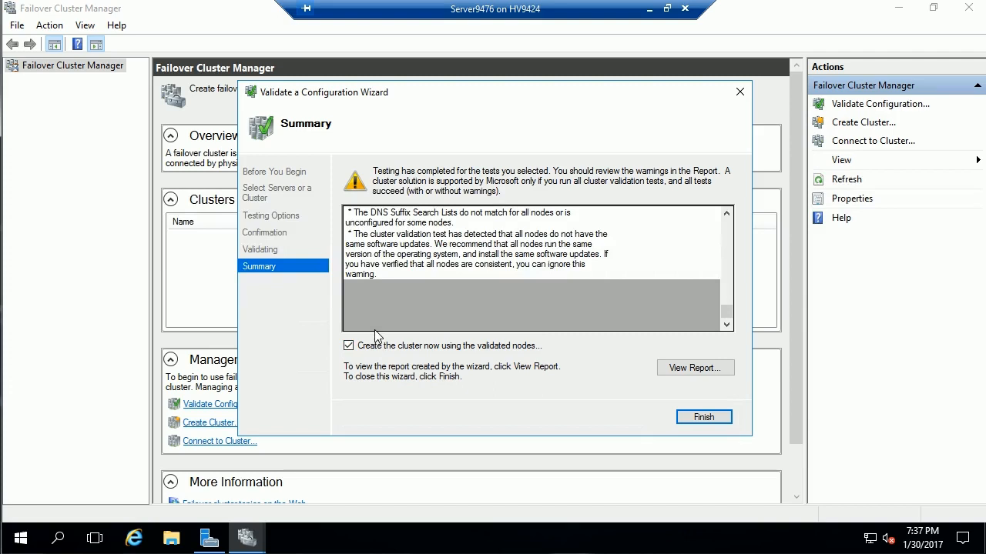
mouse_move(384, 336)
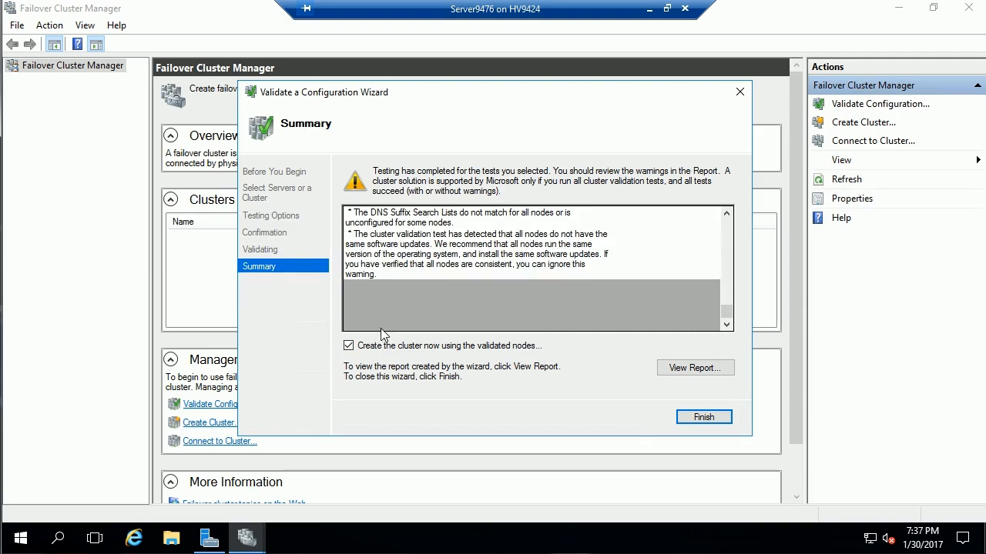
mouse_move(416, 336)
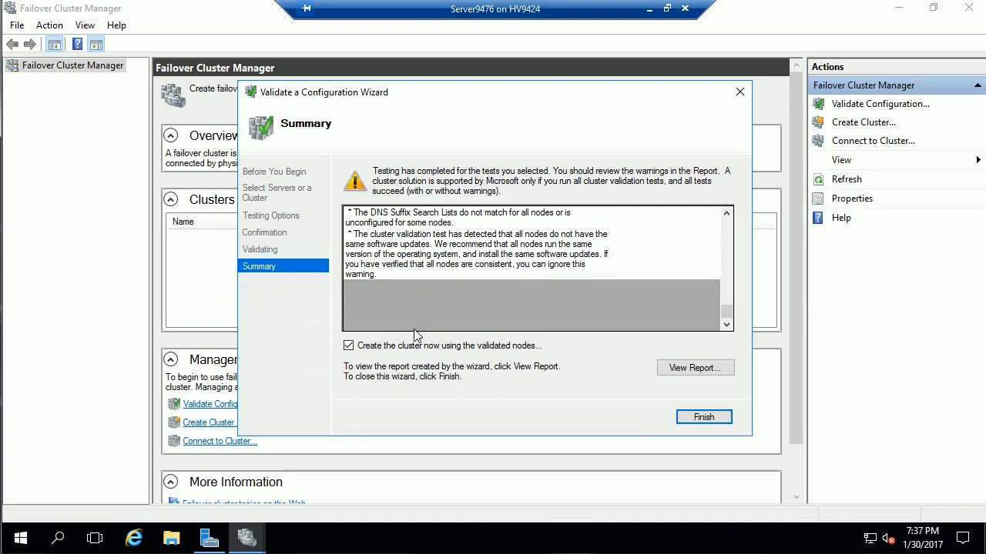
mouse_move(547, 366)
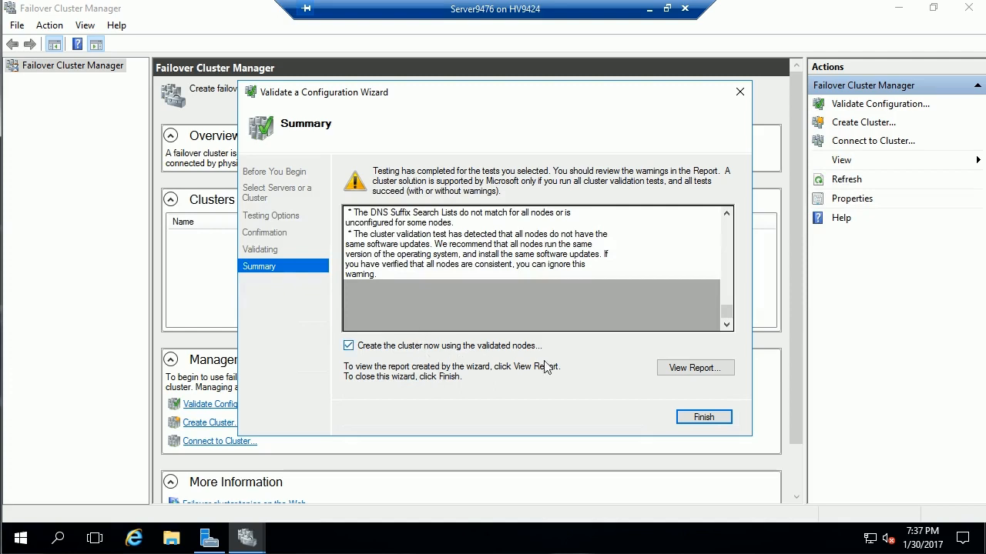
left_click(702, 416)
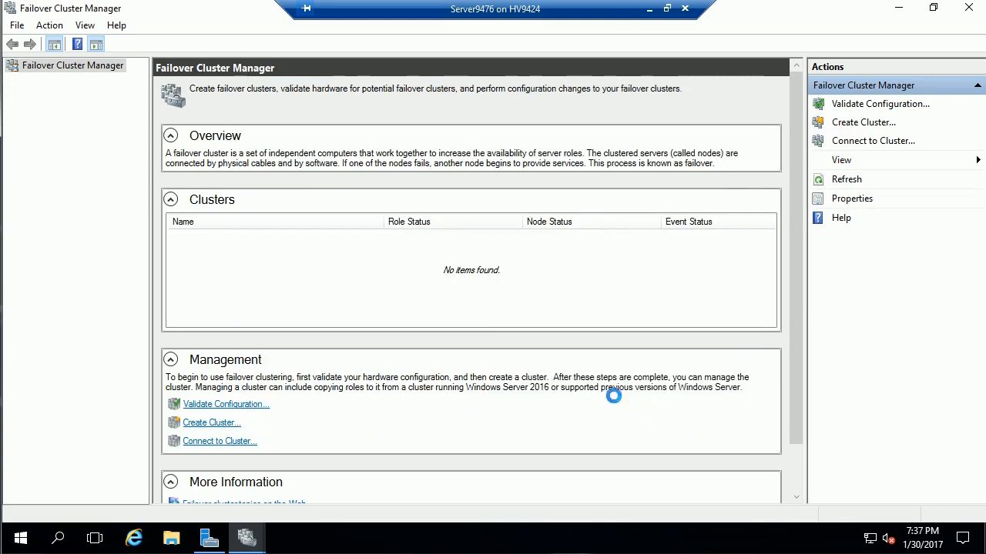
Step: Name the cluster DMZ with addresses 10.1.81.77 and 10.19.4.77 and start its creation
left_click(211, 422)
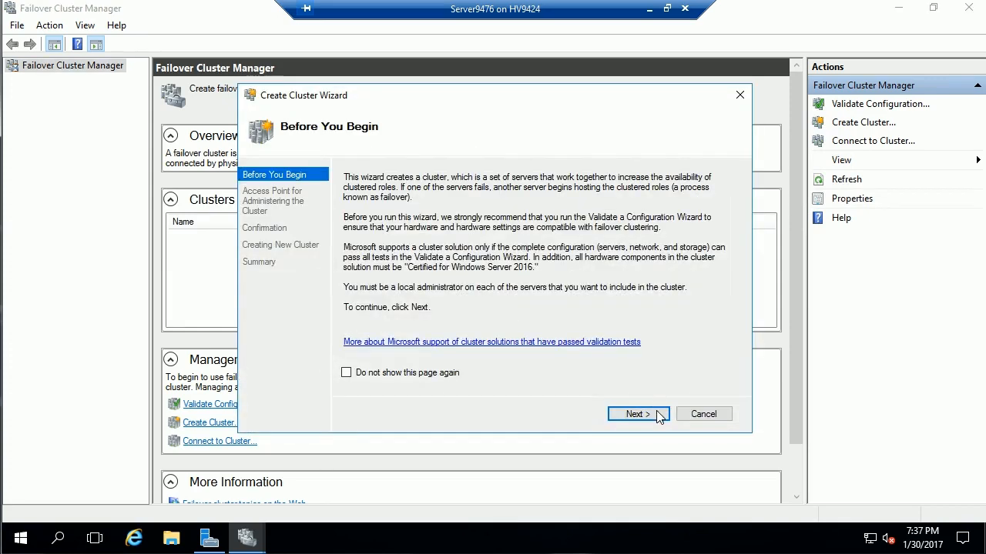
left_click(635, 414)
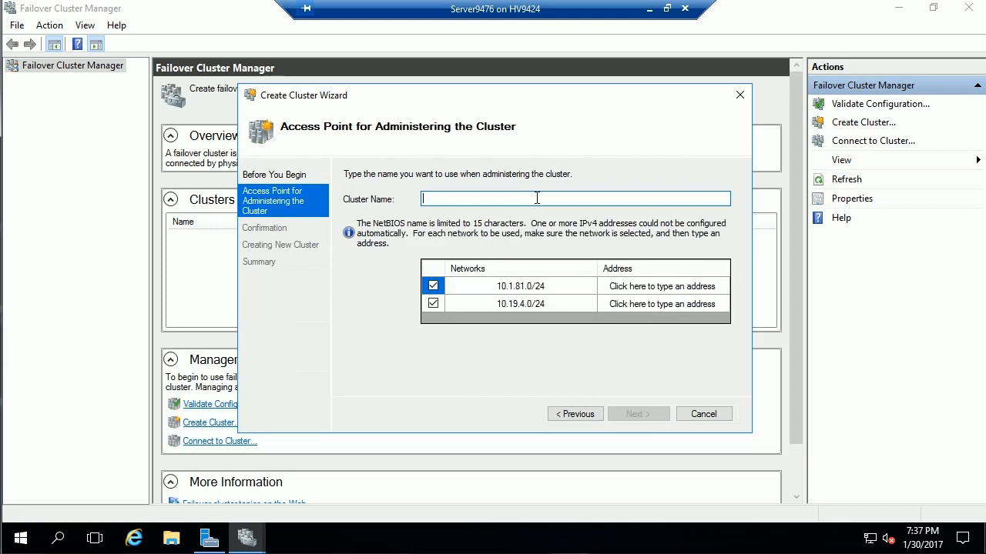
type("DMZ")
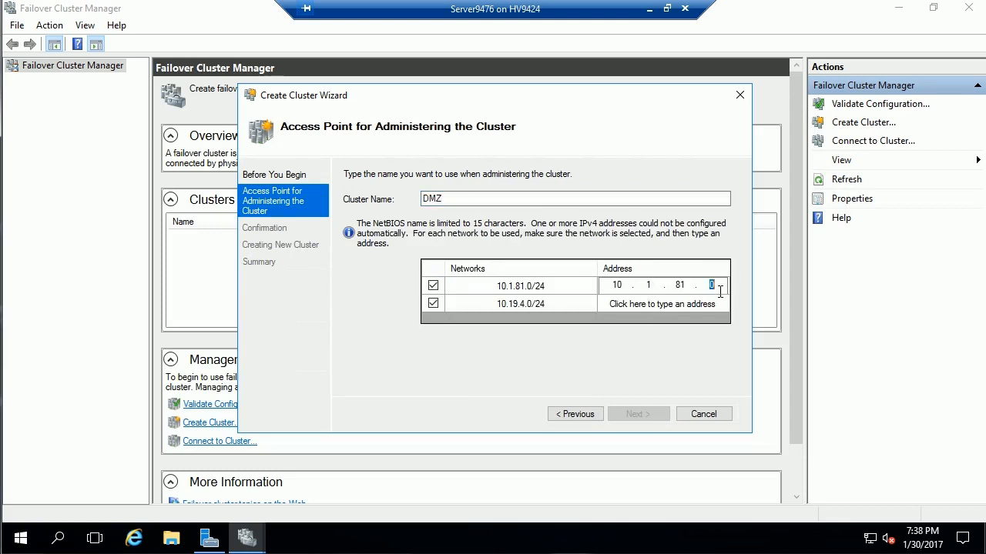
type("77")
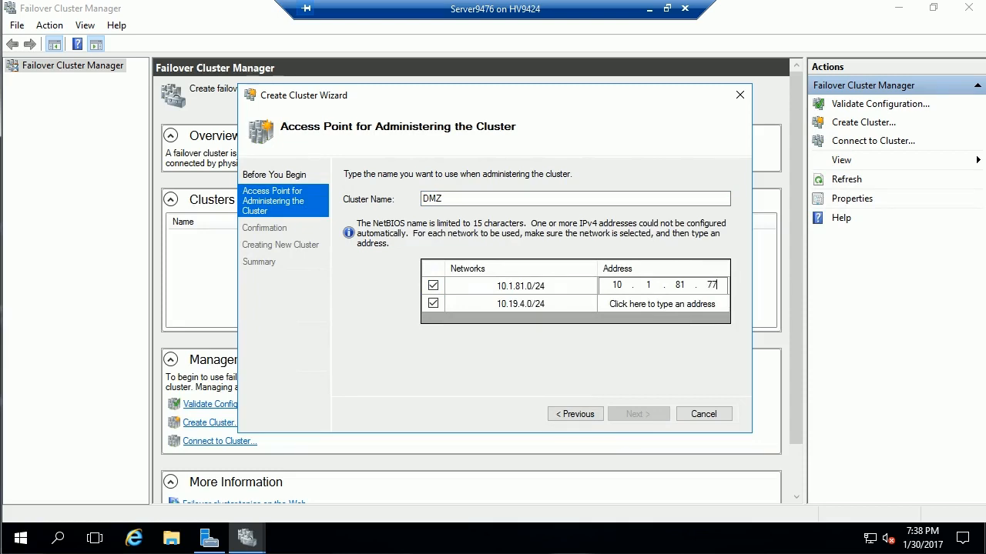
left_click(662, 301)
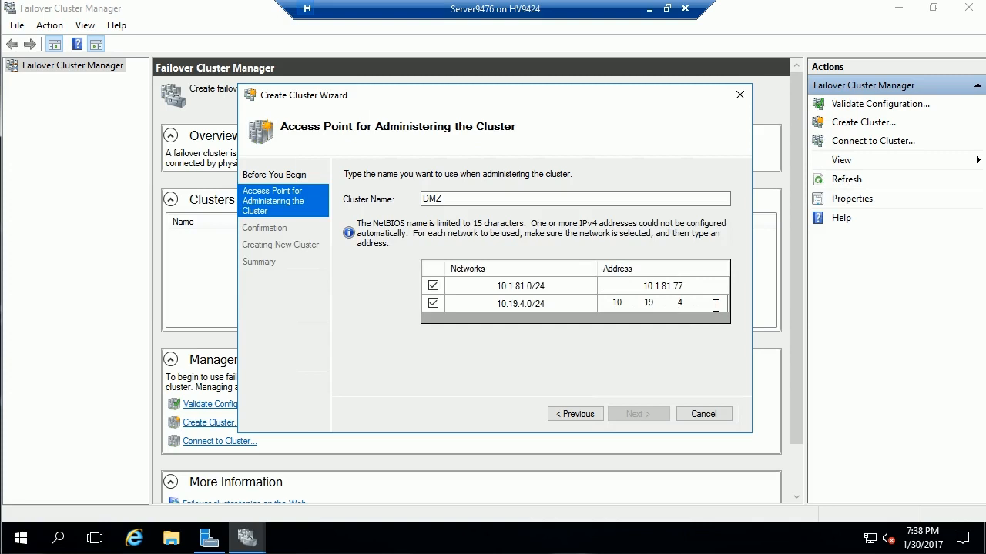
left_click(638, 413)
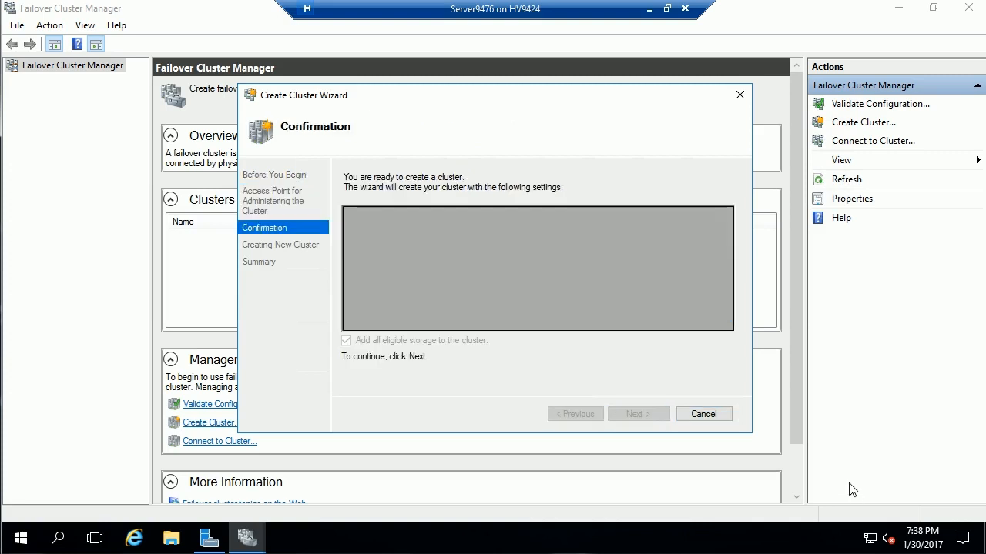
left_click(638, 412)
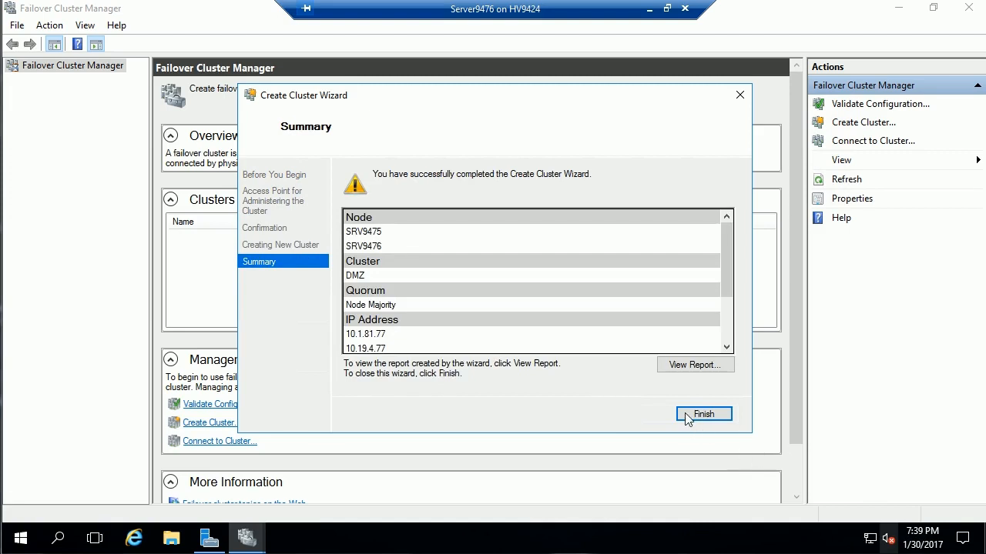
Step: Finish the wizard and show the DMZ cluster's summary with 2 nodes on host SRV9476
left_click(702, 412)
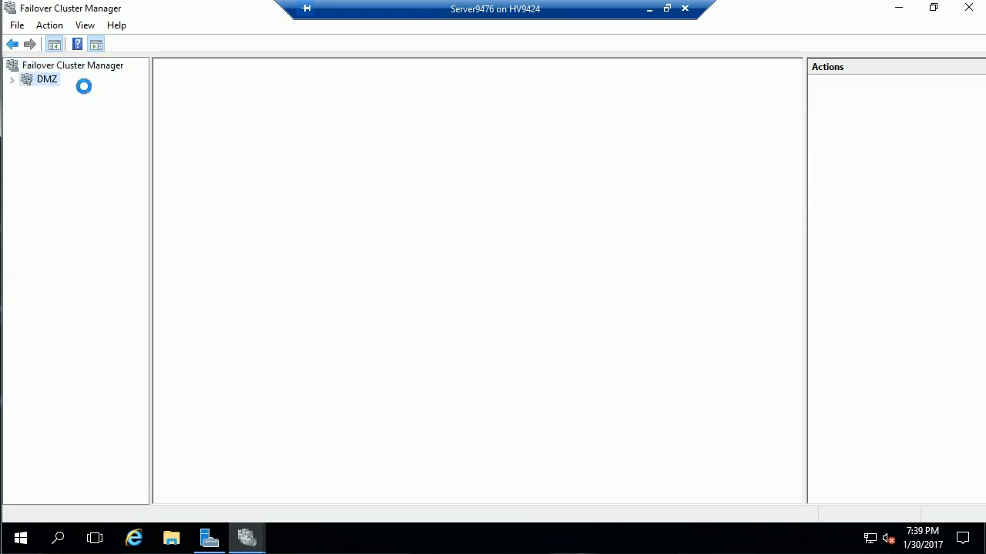
left_click(46, 78)
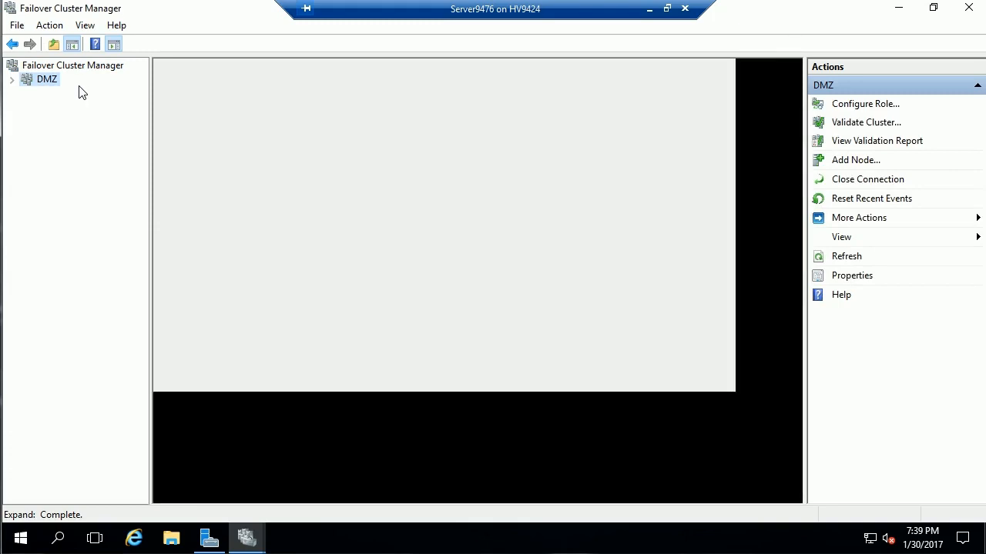
left_click(46, 79)
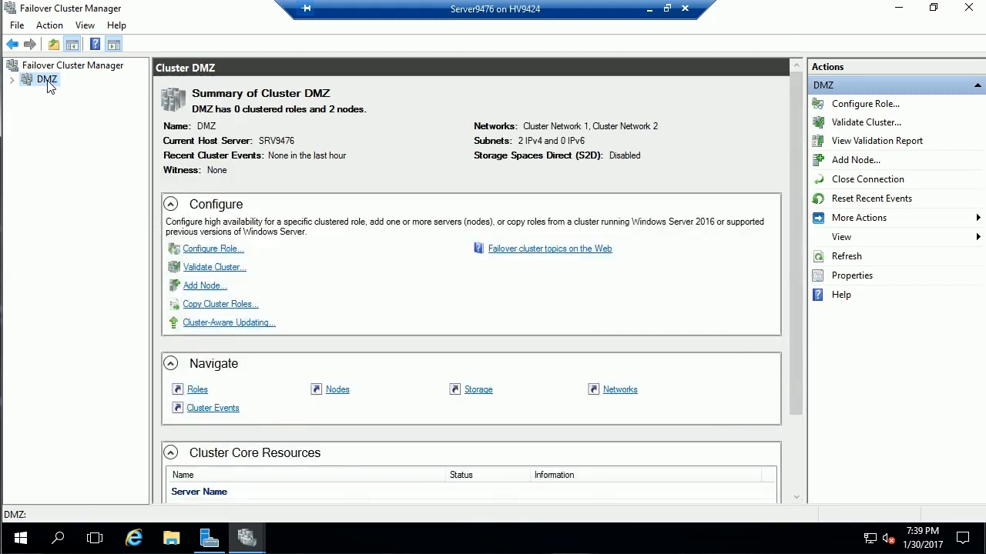